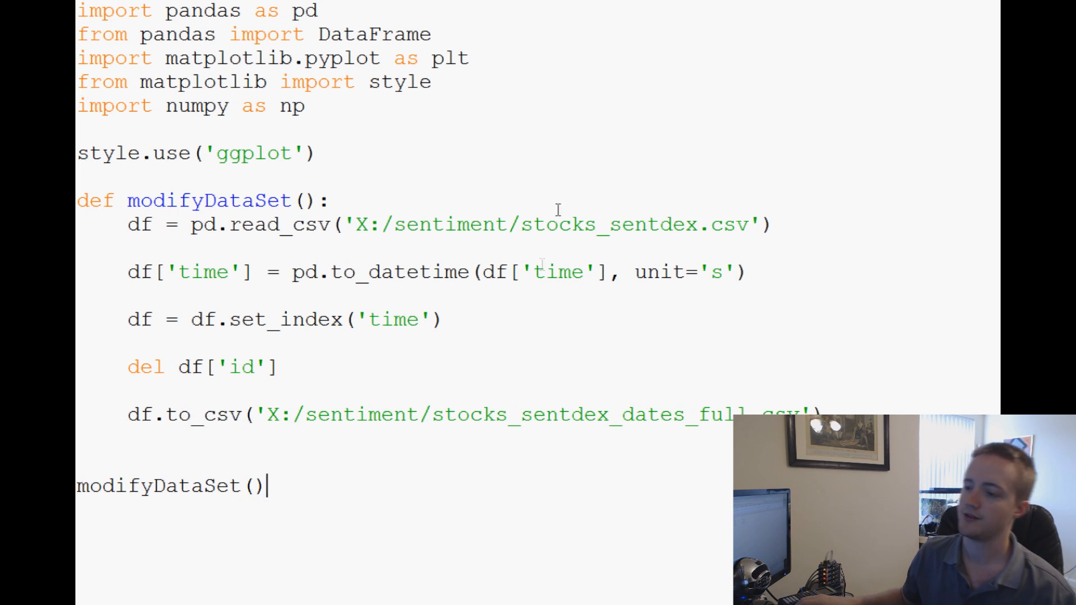
pyautogui.moveTo(404, 220)
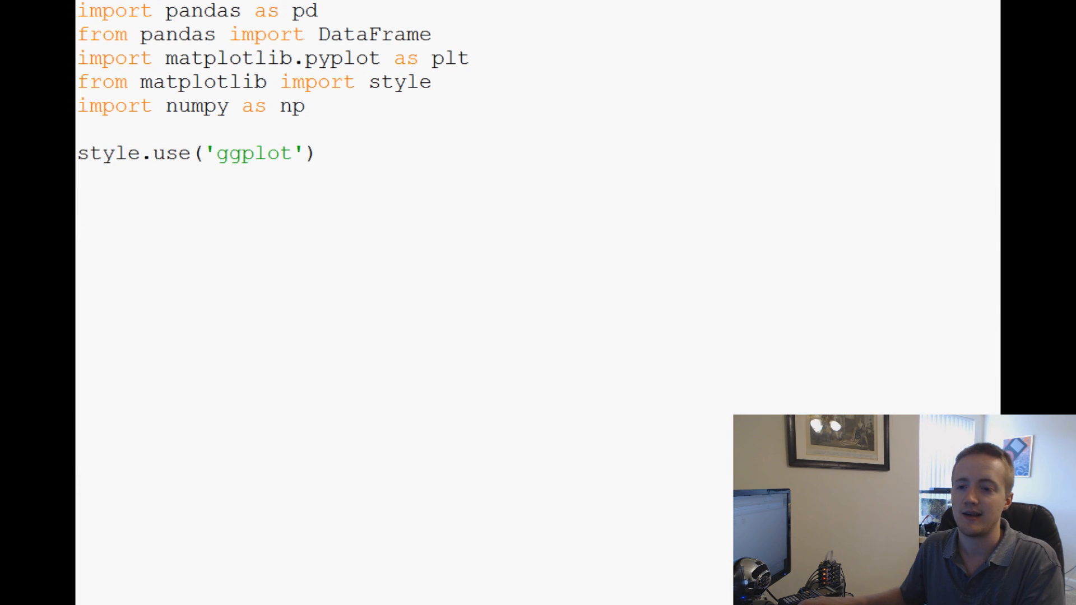
# Step: Place the cursor below style.use('ggplot') after deleting the old modifyDataSet code
pyautogui.click(120, 192)
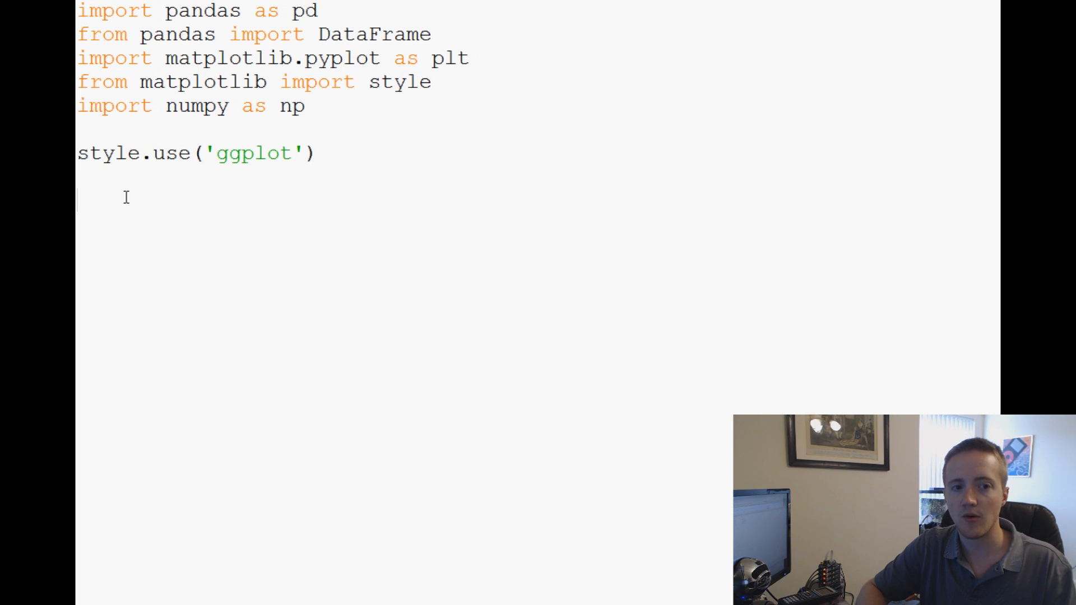
# Step: Write the header def single_stock(stock_name): and move into its indented body
pyautogui.write('def sing')
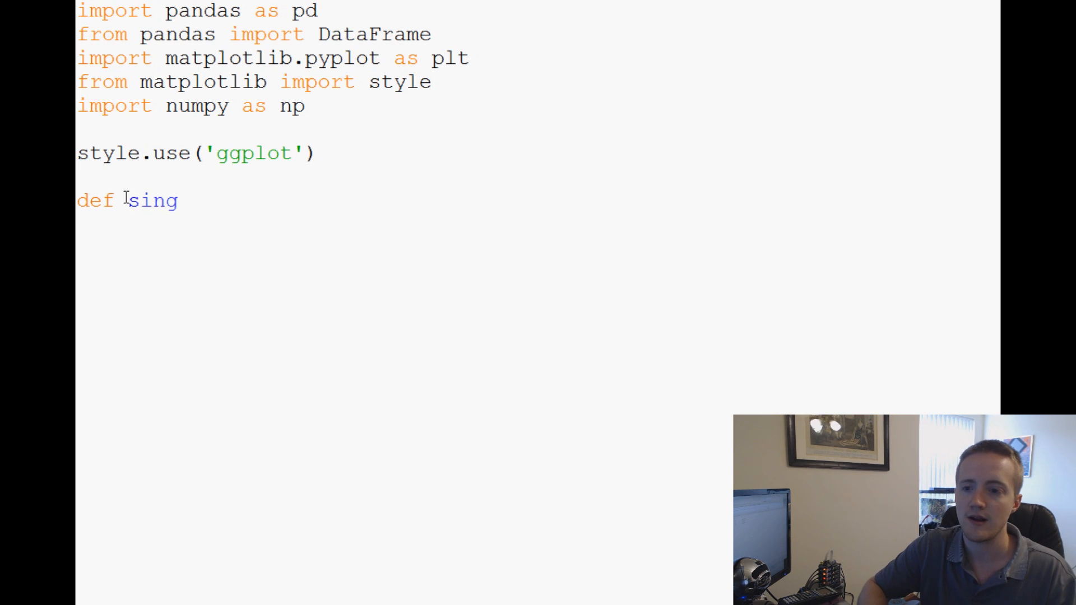
pyautogui.write('le_stock')
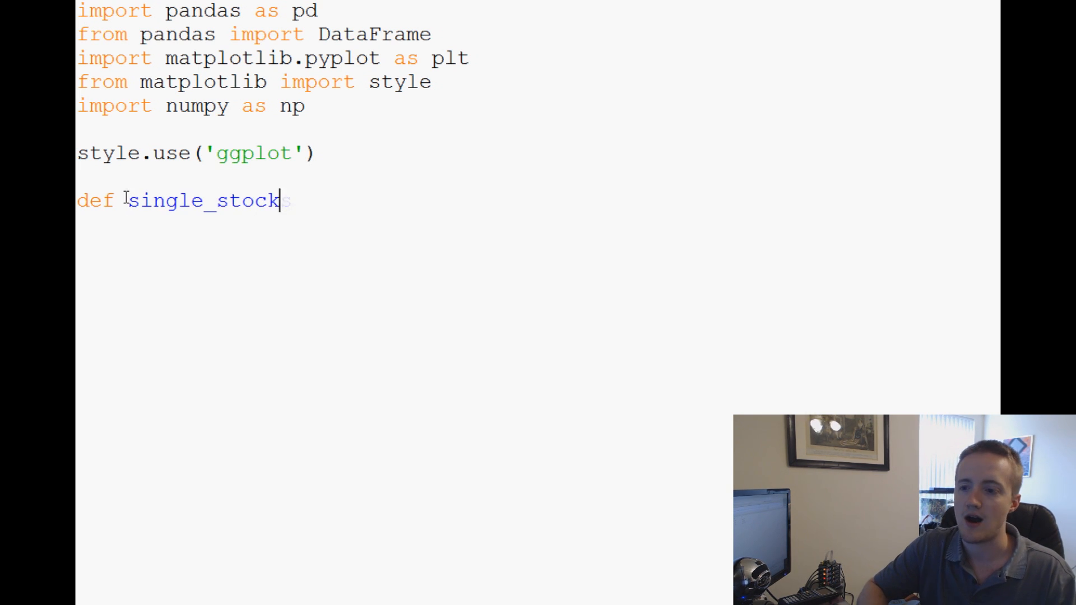
pyautogui.write('(st')
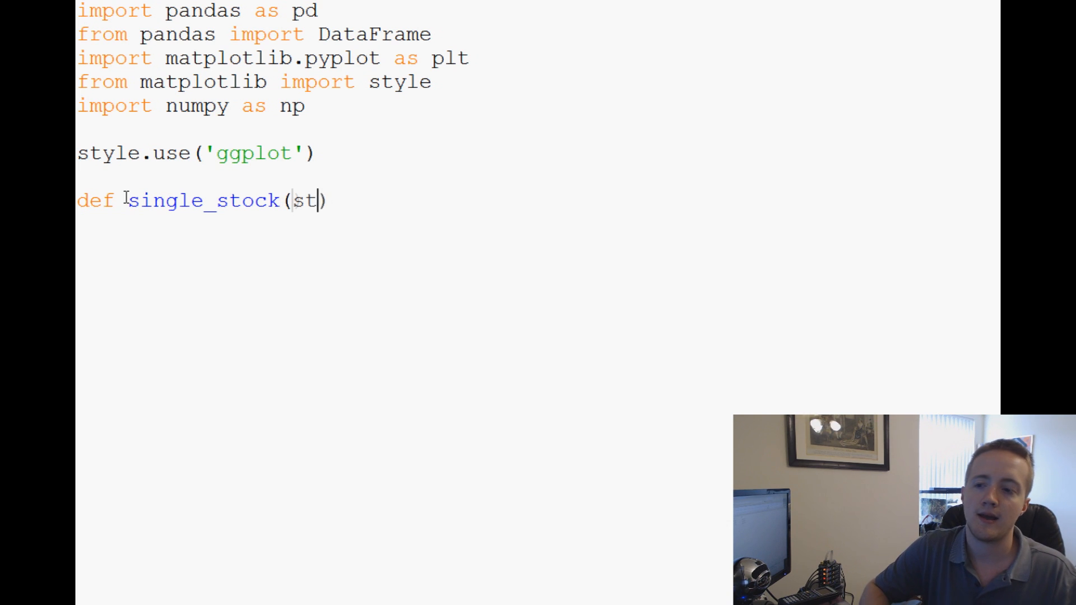
pyautogui.write('ock')
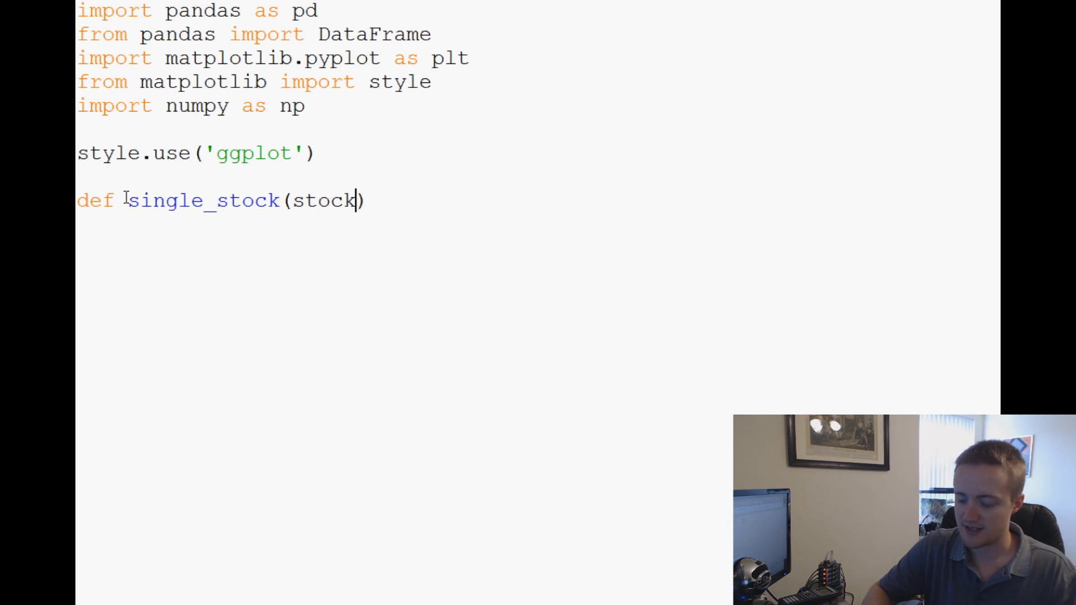
pyautogui.write('_name')
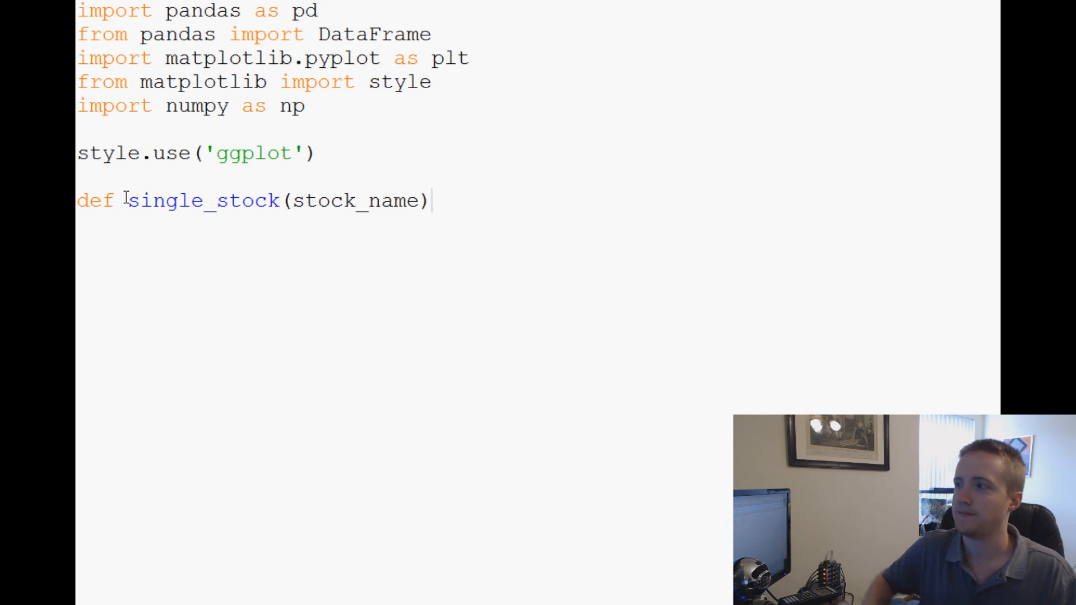
pyautogui.write(':')
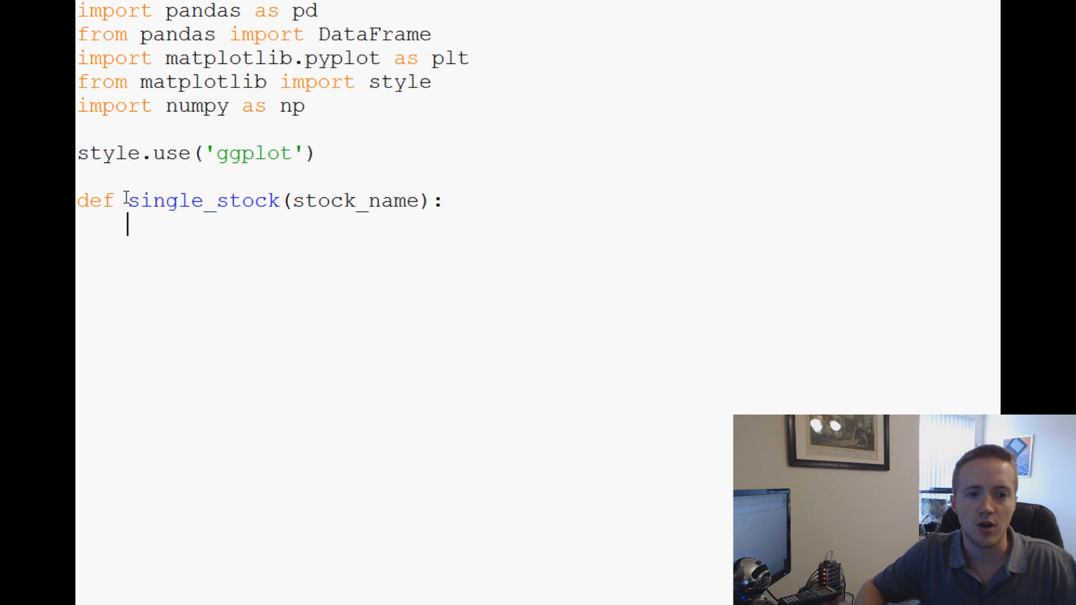
# Step: Load X:/sentiment/stocks_sentdex_dates_full.csv into df with pd.read_csv
pyautogui.write('df')
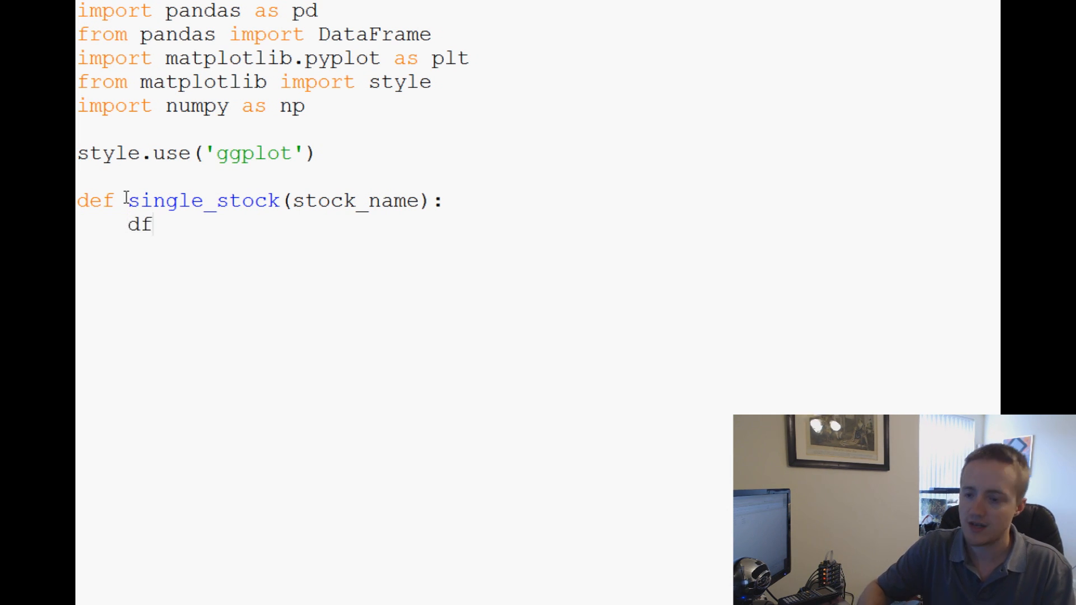
pyautogui.write('= pd.')
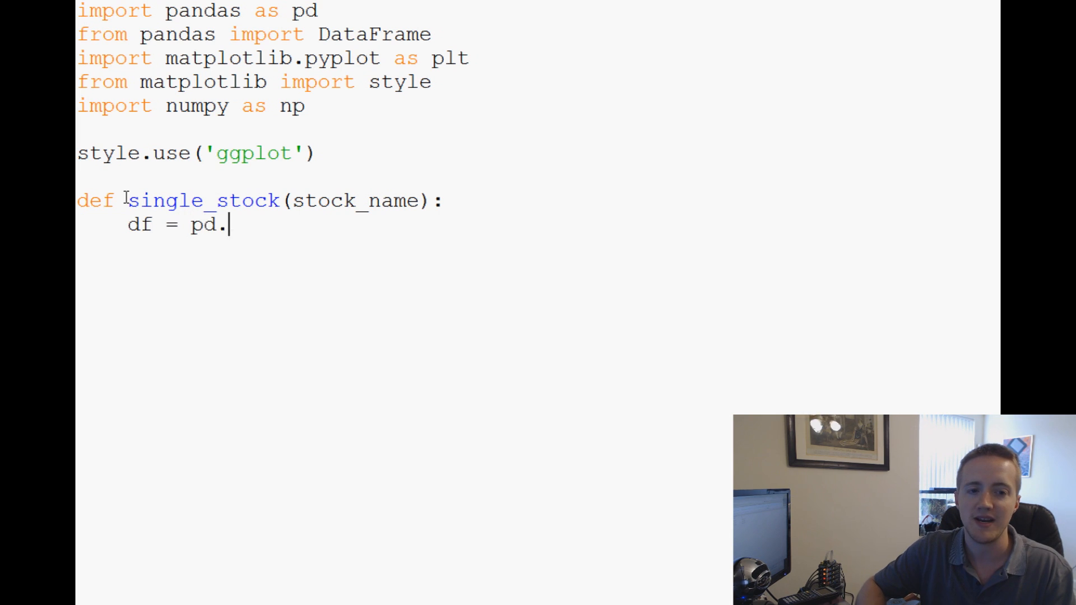
pyautogui.write('read_csv')
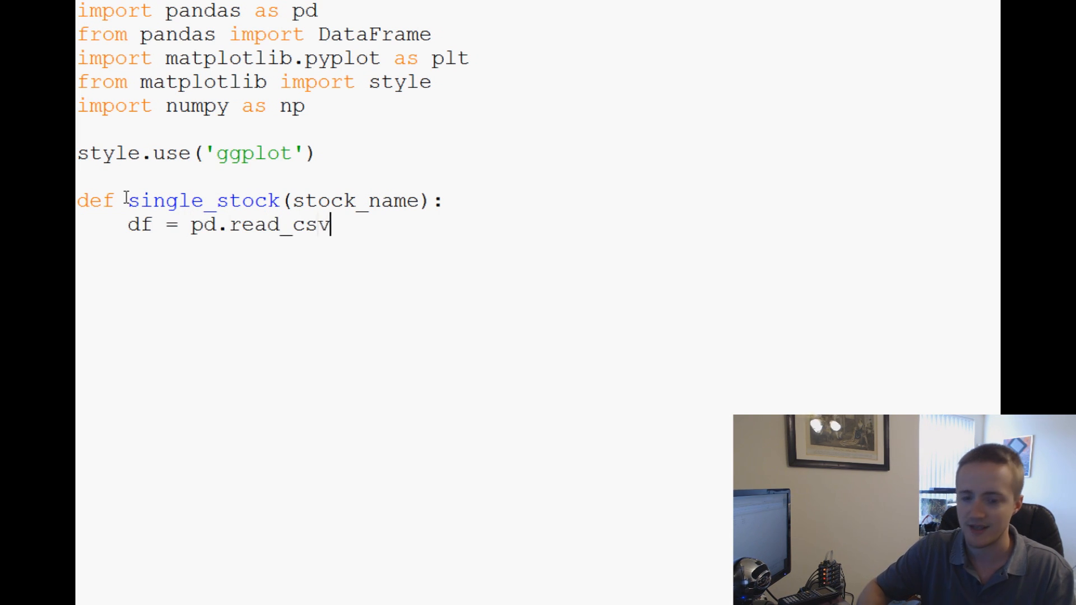
pyautogui.write("('')")
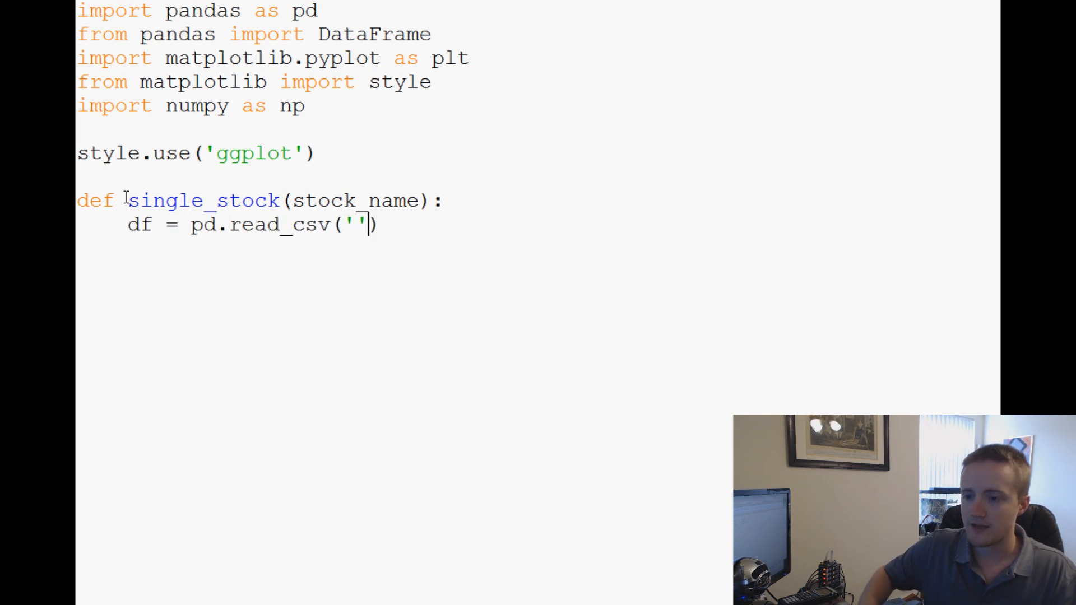
pyautogui.write('X:')
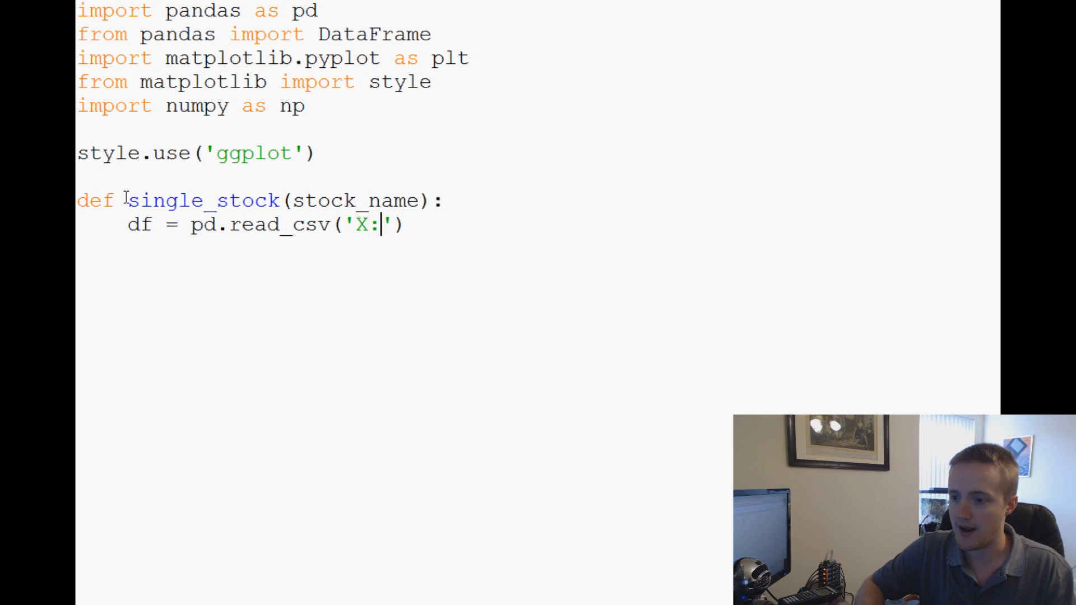
pyautogui.write('/s')
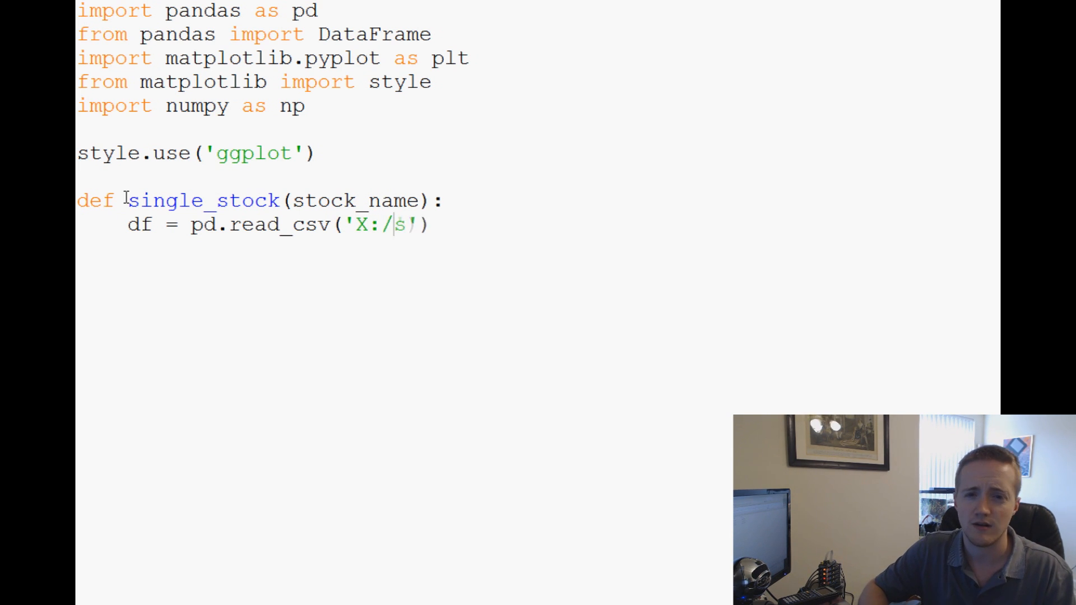
pyautogui.write('entiment/stoc')
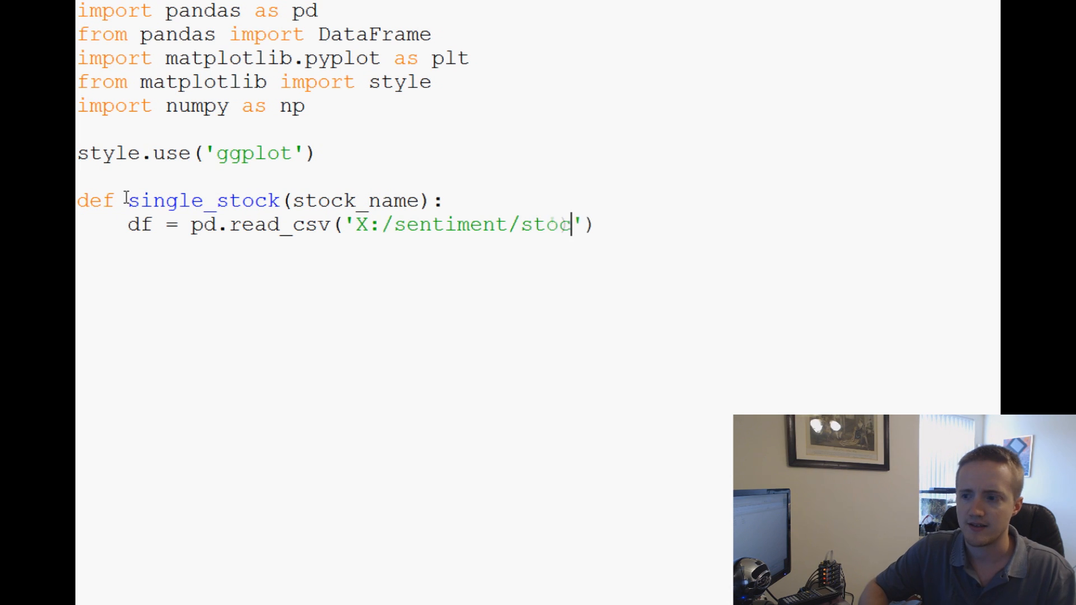
pyautogui.write('ks_s')
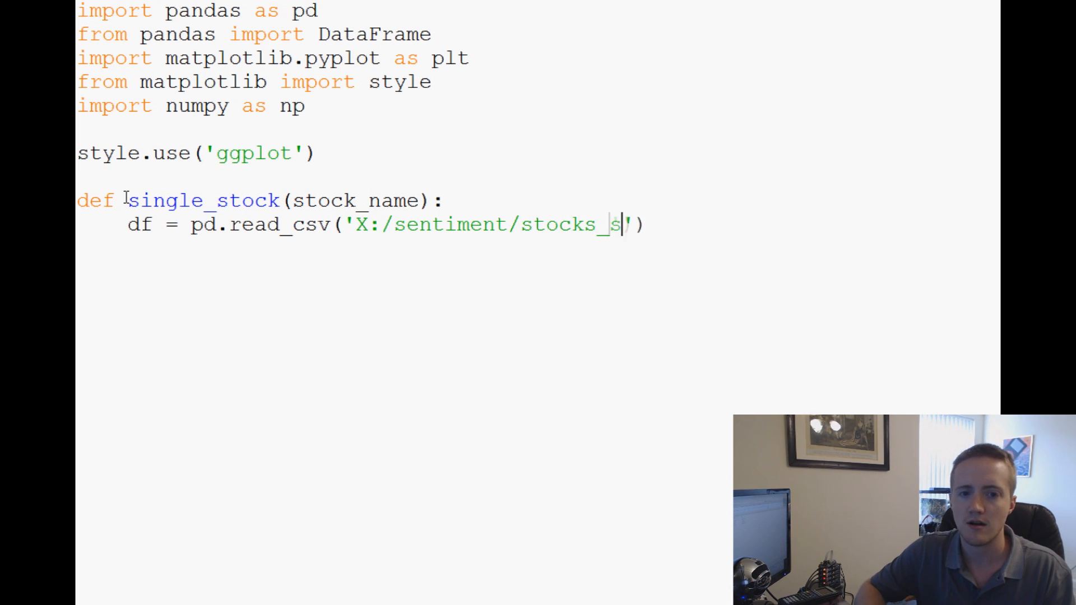
pyautogui.write("entdex'")
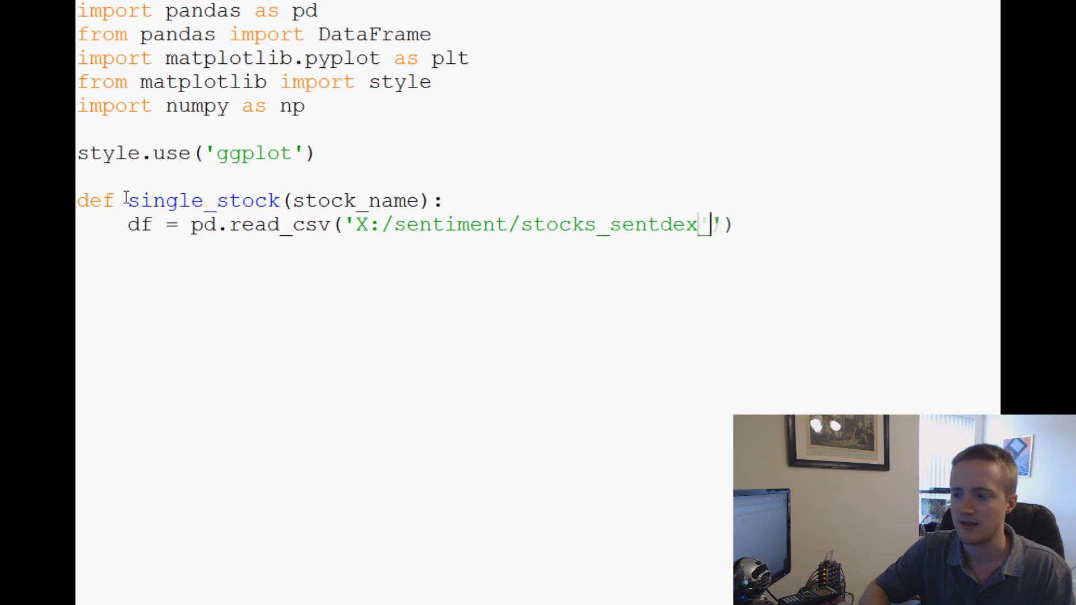
pyautogui.write('_dates_f')
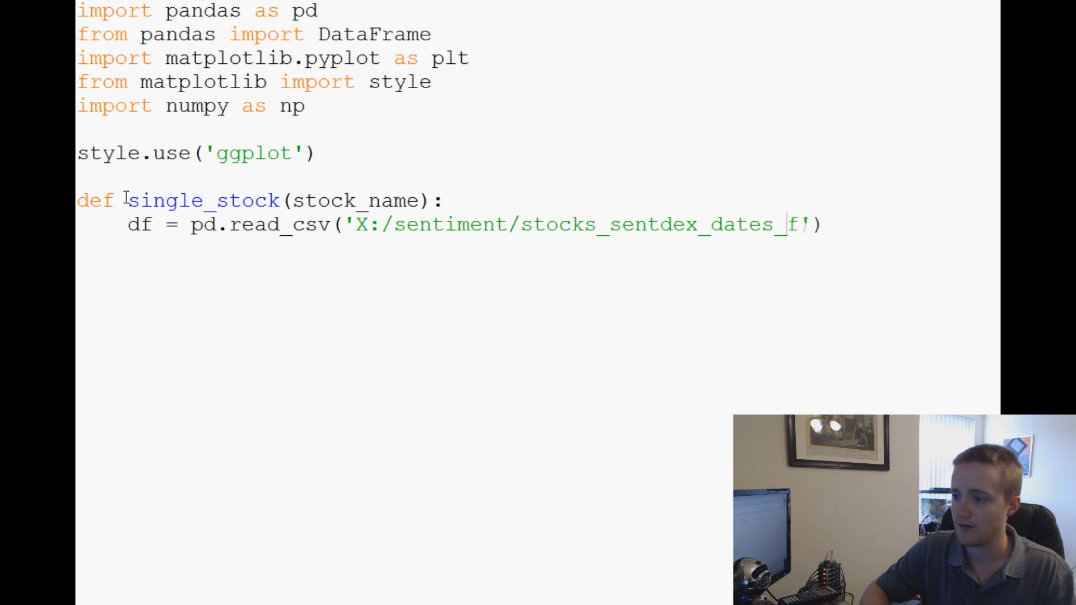
pyautogui.write('ull.csv')
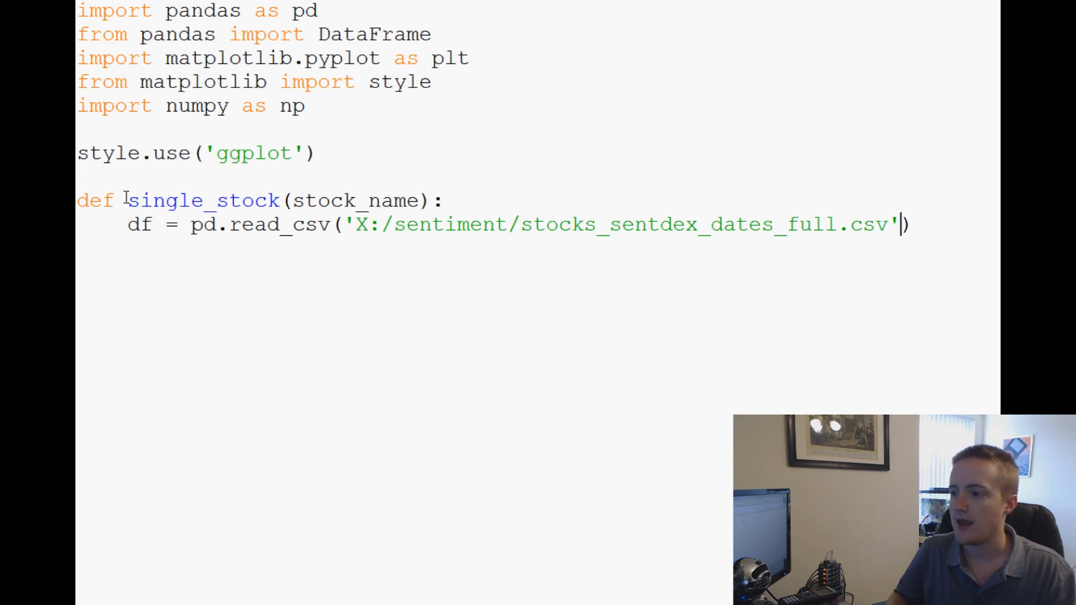
# Step: Add index_col='time' and parse_dates=True to read_csv, then begin the df = df[...] line
pyautogui.write(',')
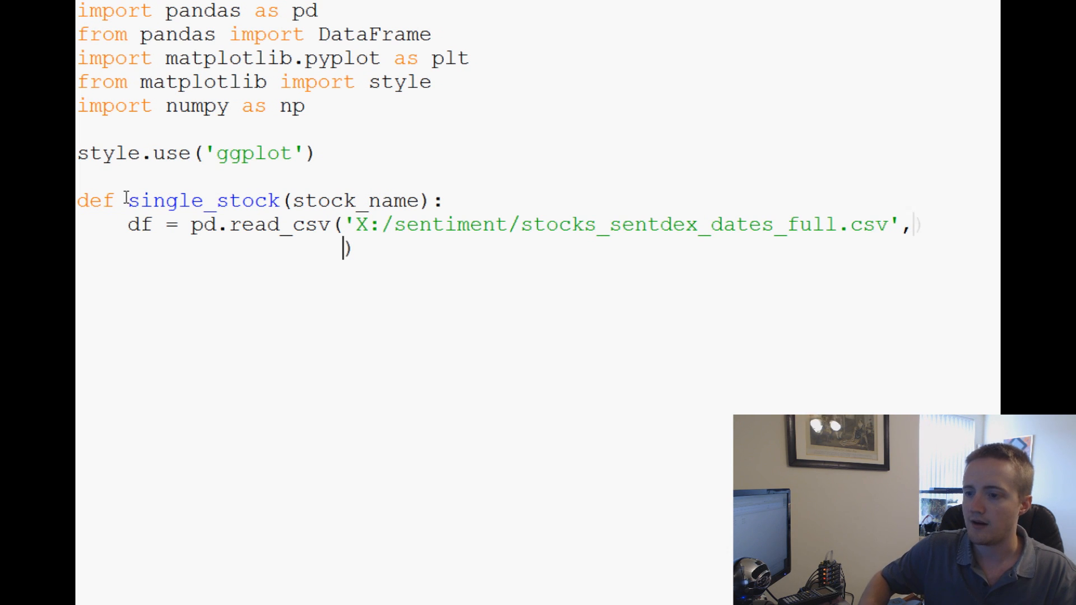
pyautogui.write('inde')
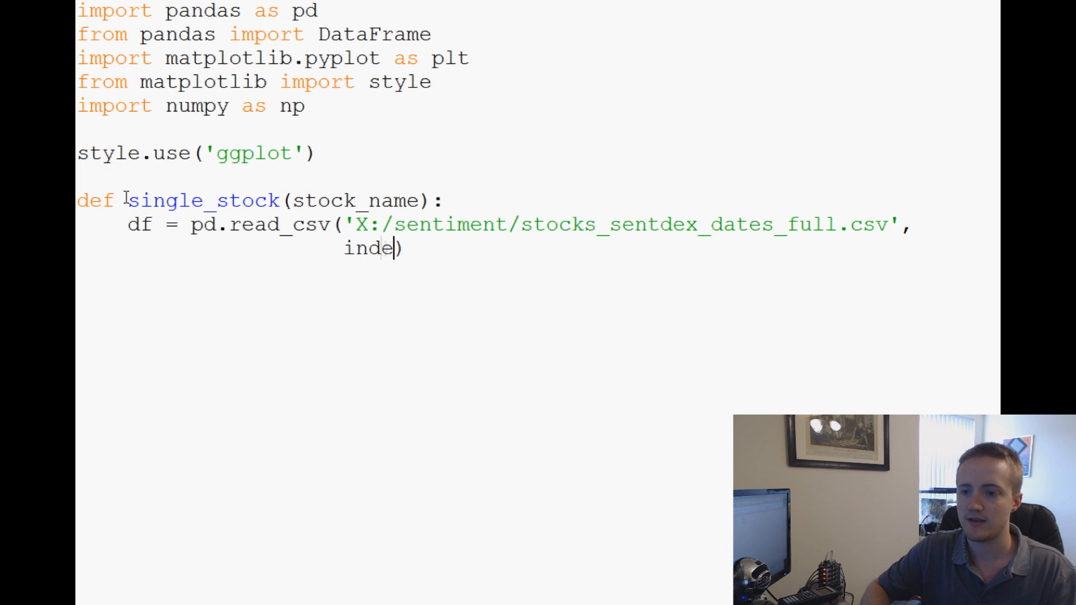
pyautogui.write('x_col')
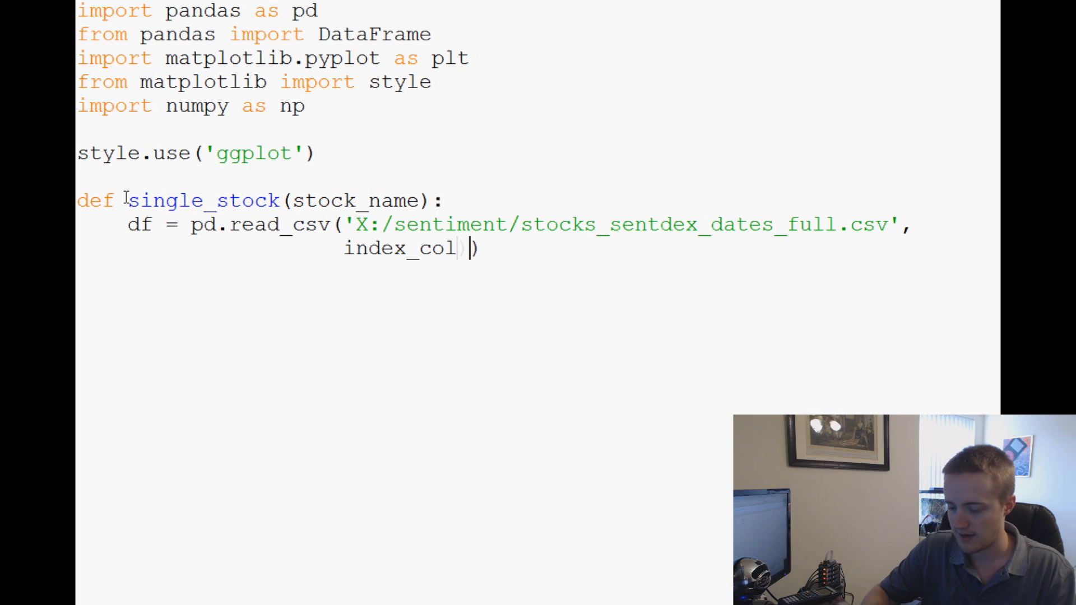
pyautogui.write("='t'")
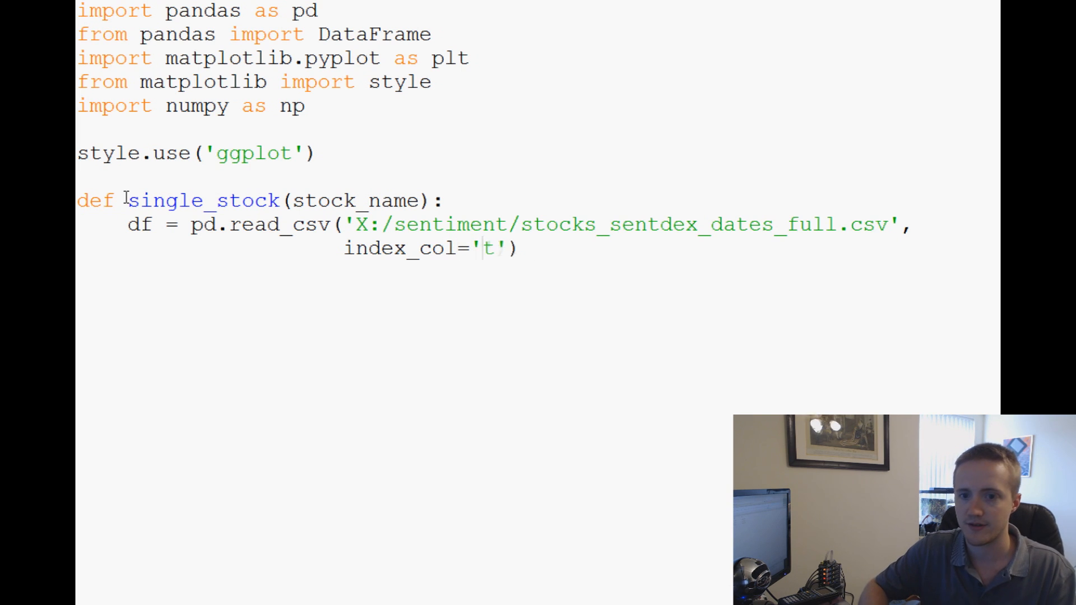
pyautogui.write("ime', pare")
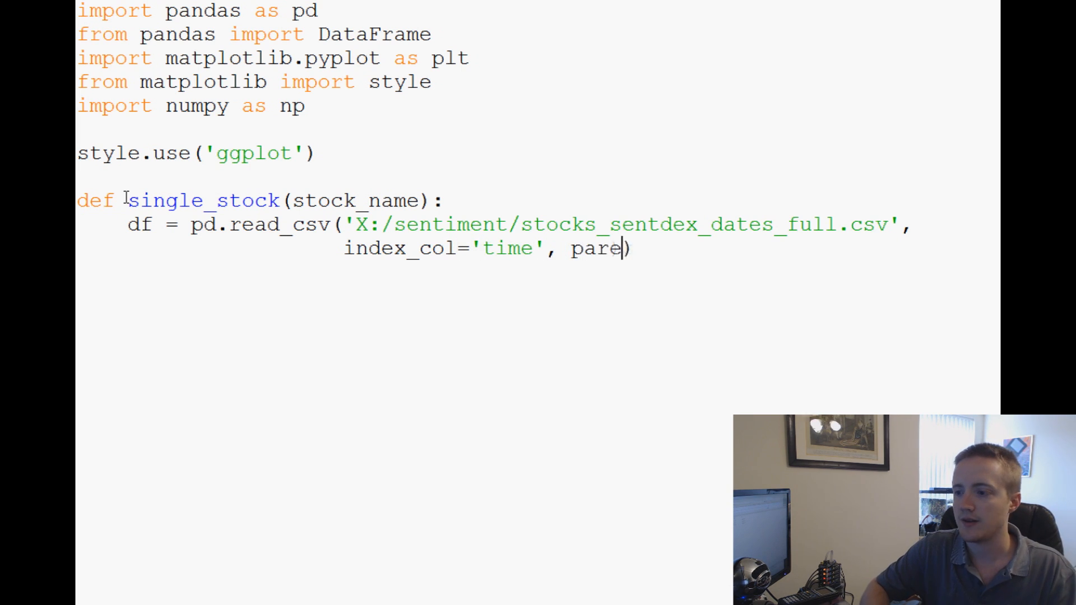
pyautogui.write('se_d')
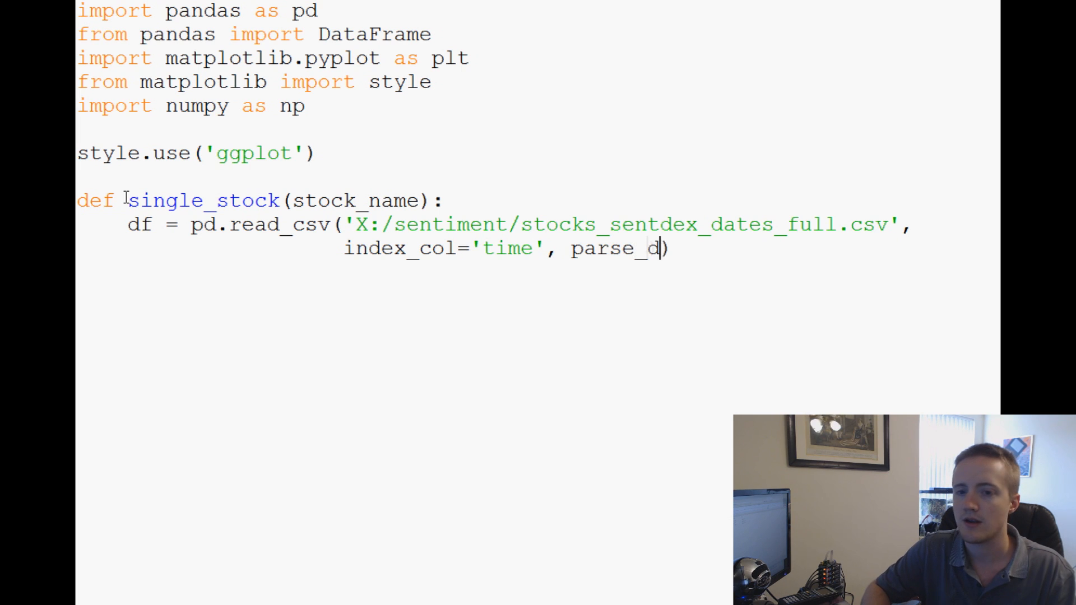
pyautogui.write('ates=True')
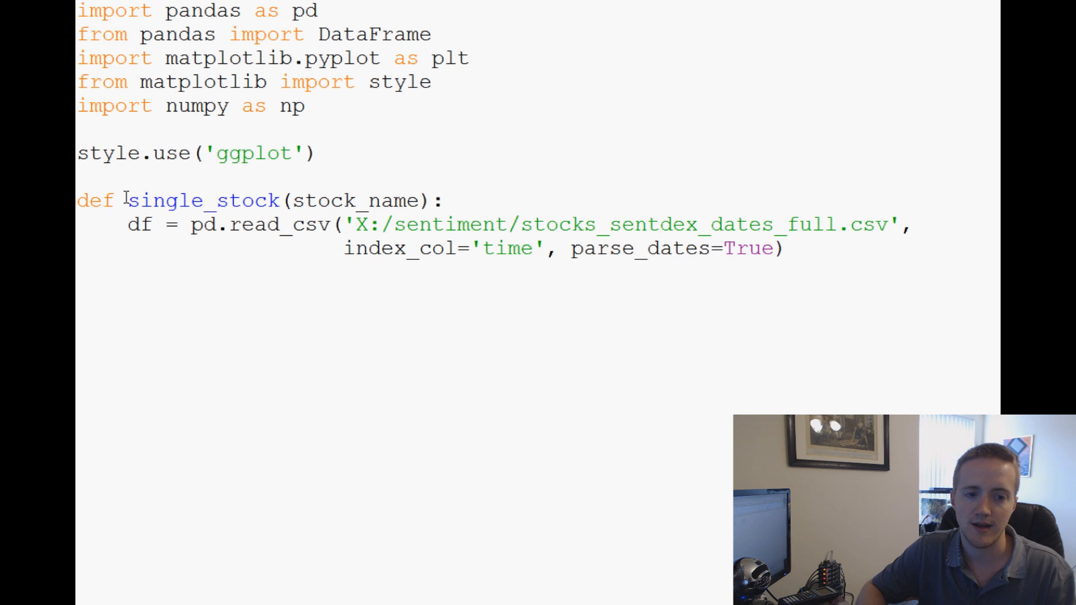
pyautogui.write('df = df[')
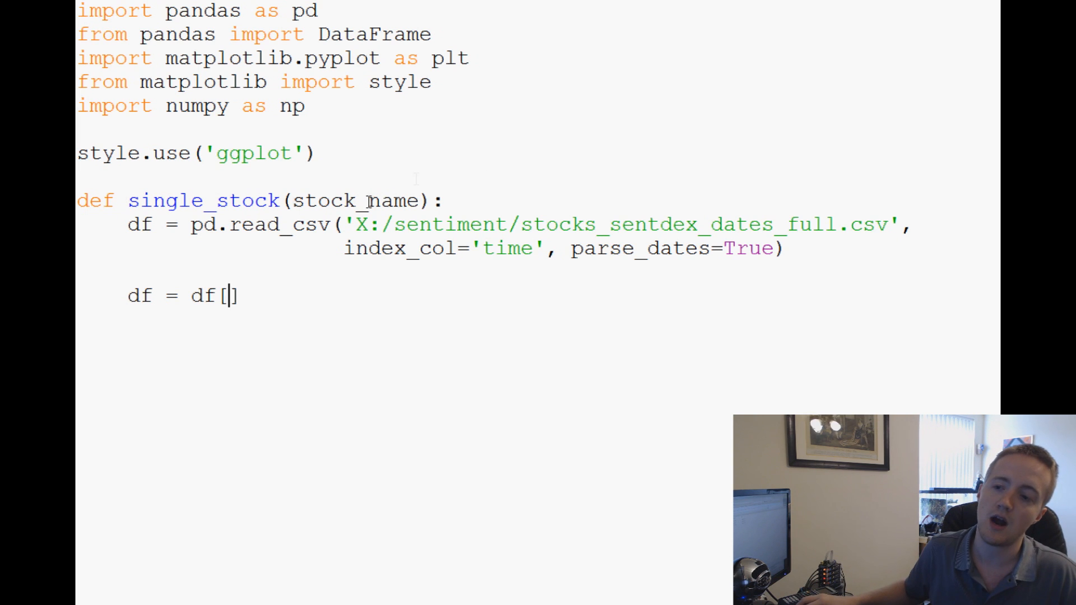
# Step: Complete the filter df = df[df.type == stock_name.lower()] keeping only the requested stock's rows
pyautogui.doubleClick(356, 201)
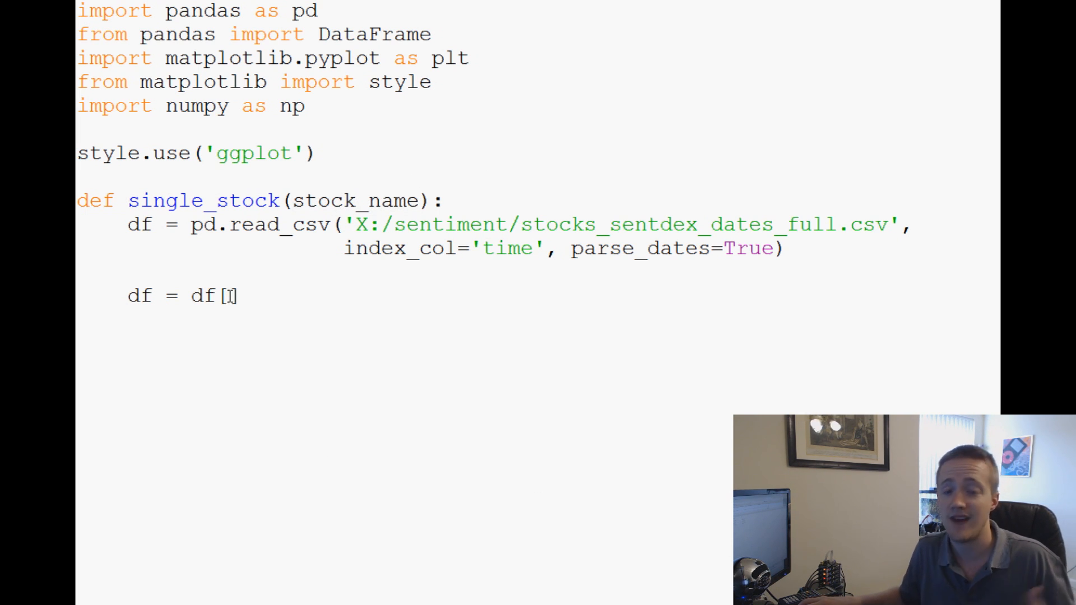
pyautogui.write('df')
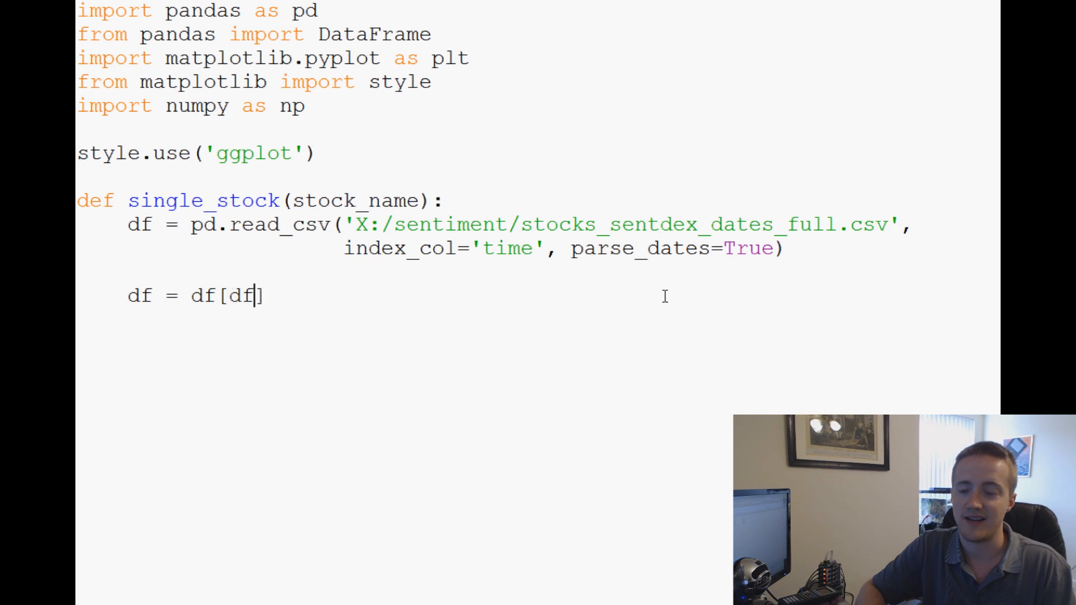
pyautogui.write('.type')
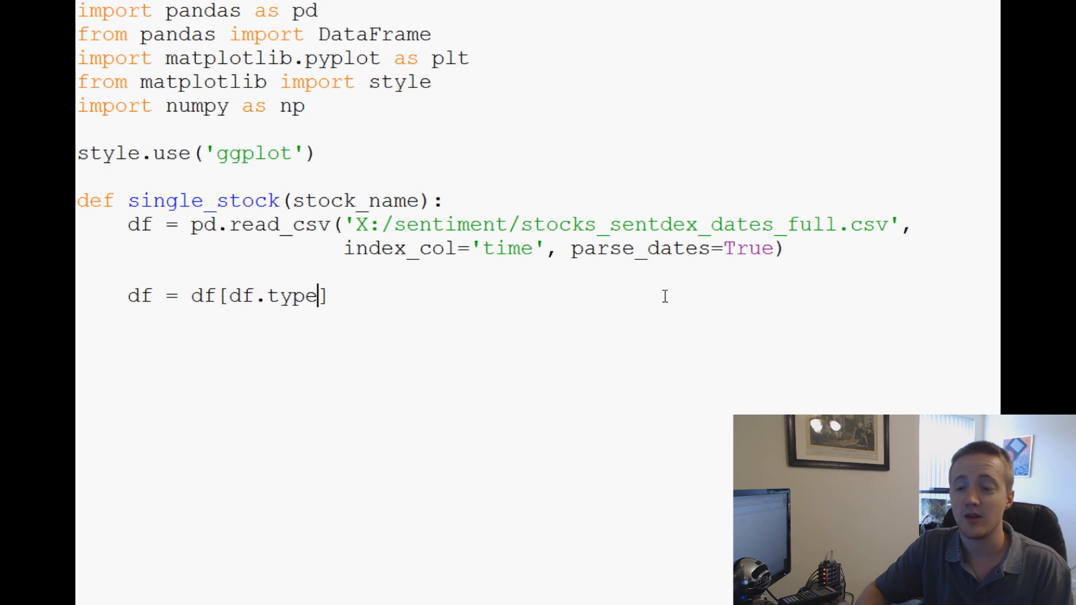
pyautogui.write('=')
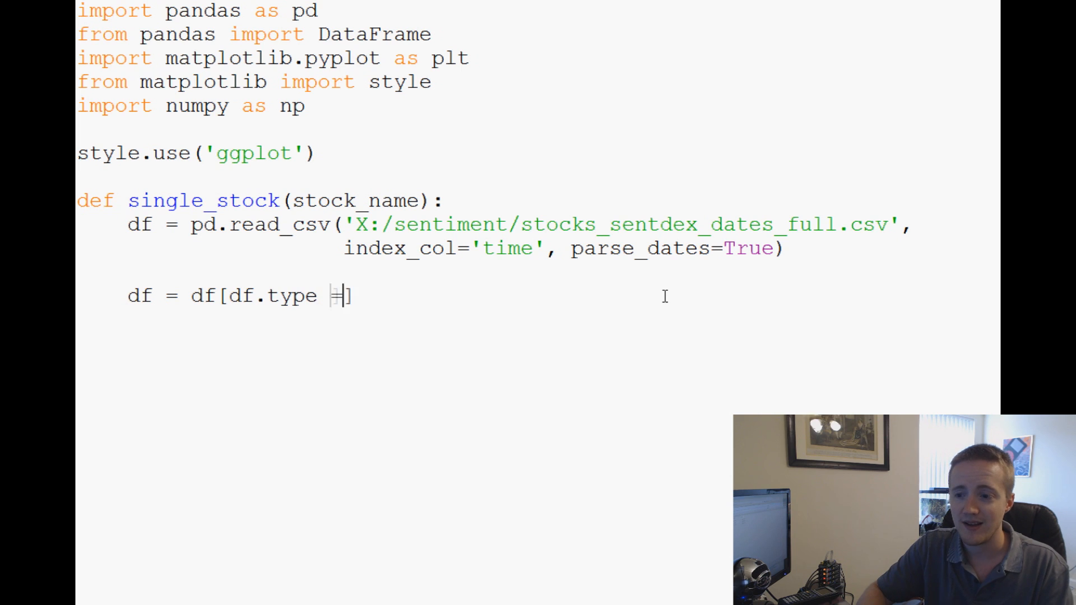
pyautogui.write('= stock_')
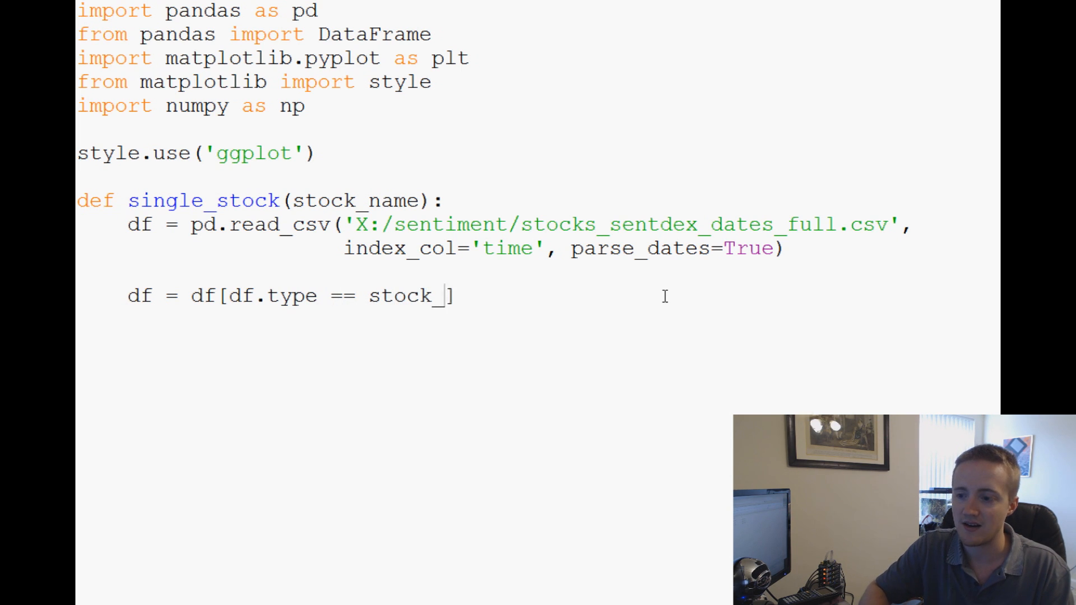
pyautogui.write('name.lower()')
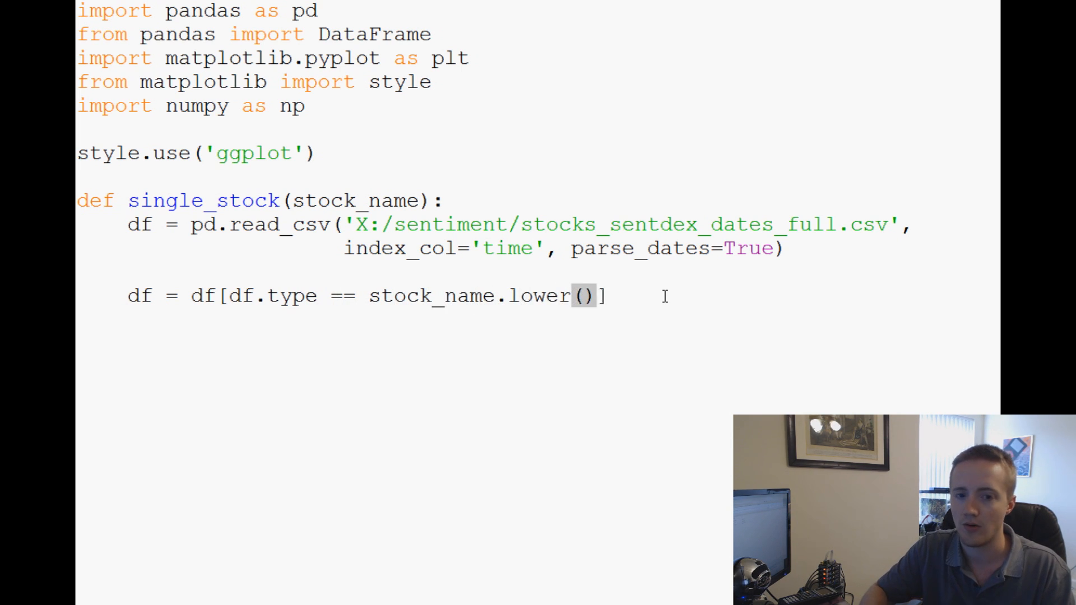
pyautogui.click(584, 296)
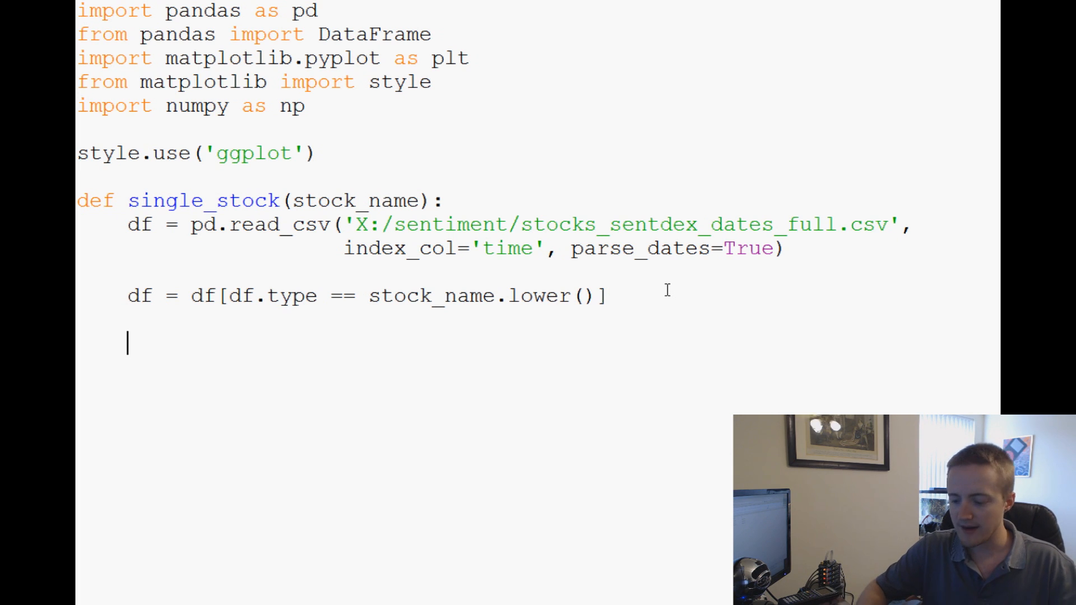
# Step: Compute _500MA = pd.rolling_mean(df['value'],500) as the 500-period moving average
pyautogui.write('_500')
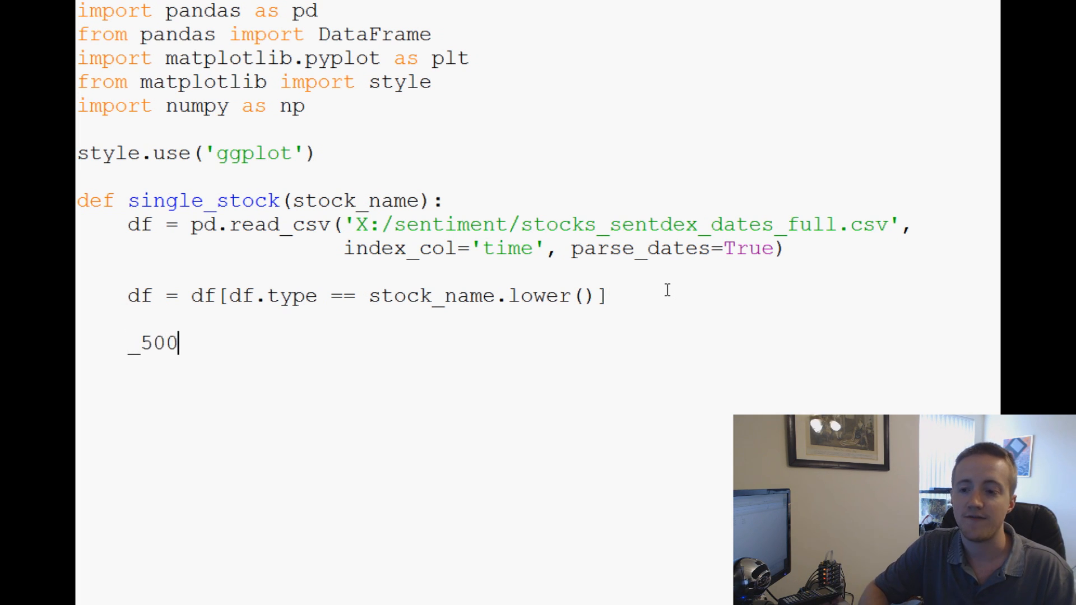
pyautogui.write('MA')
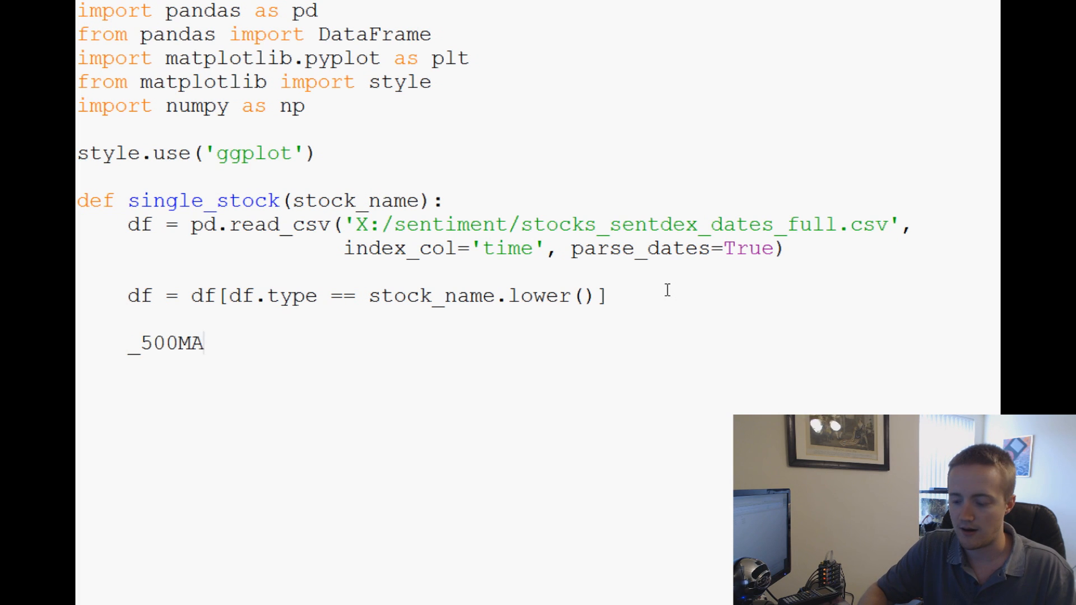
pyautogui.write('=')
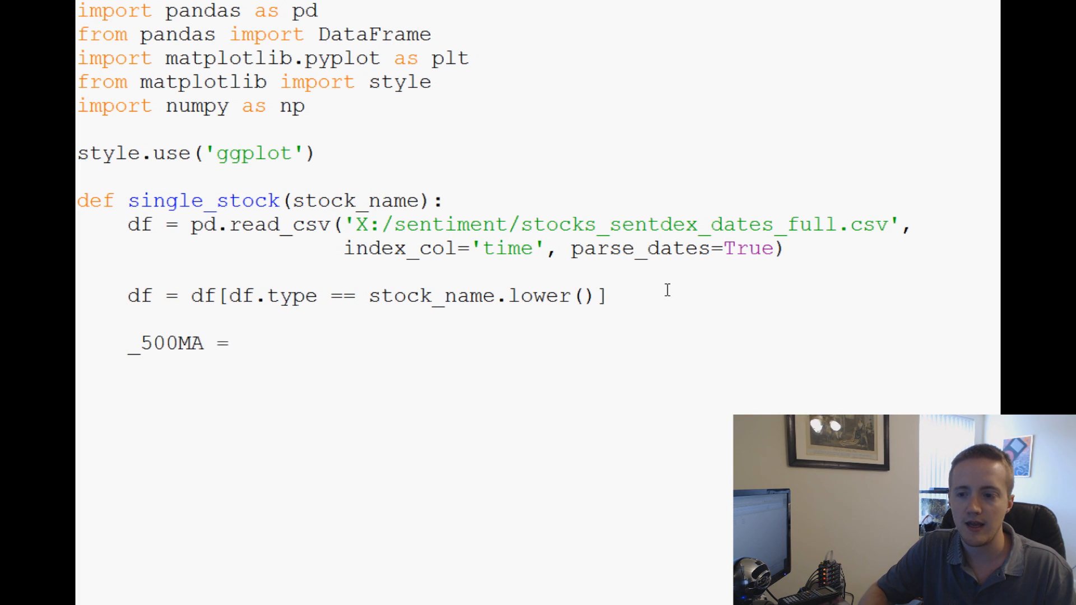
pyautogui.write('pd.roll')
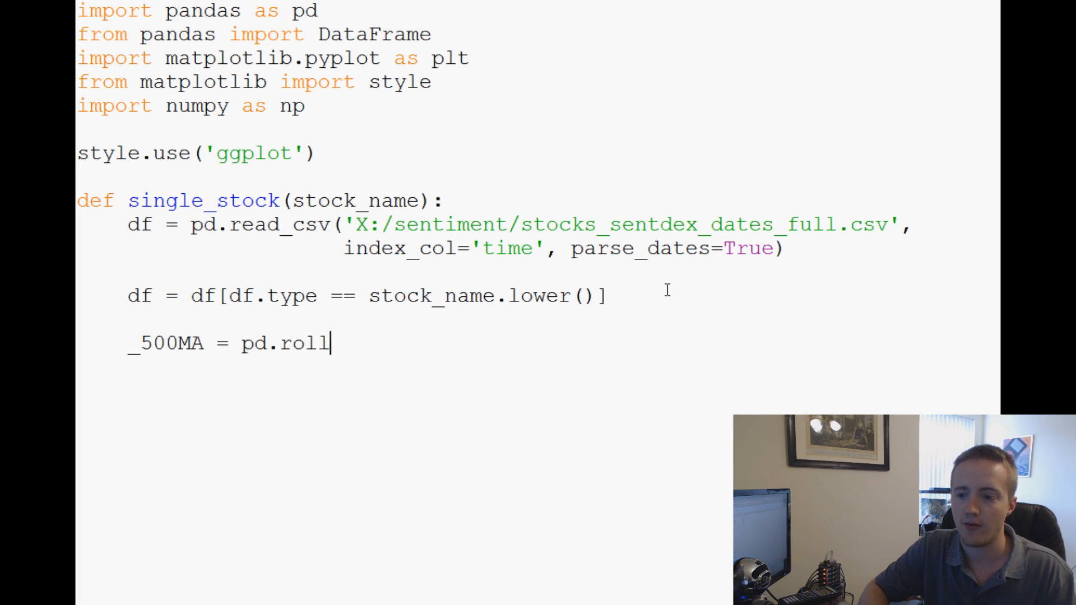
pyautogui.write('ing_mean')
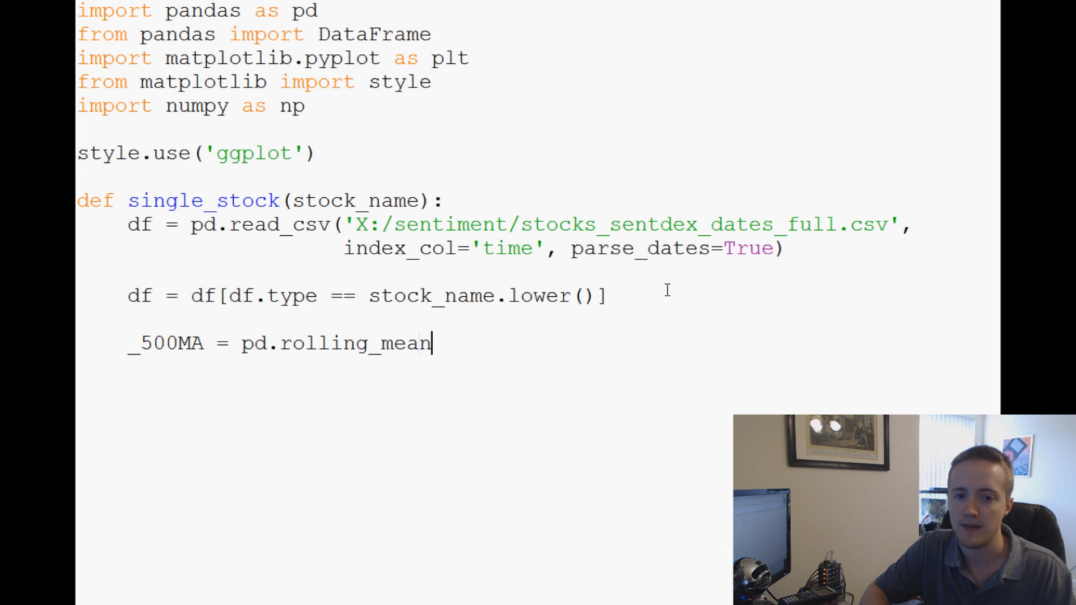
pyautogui.write("('')")
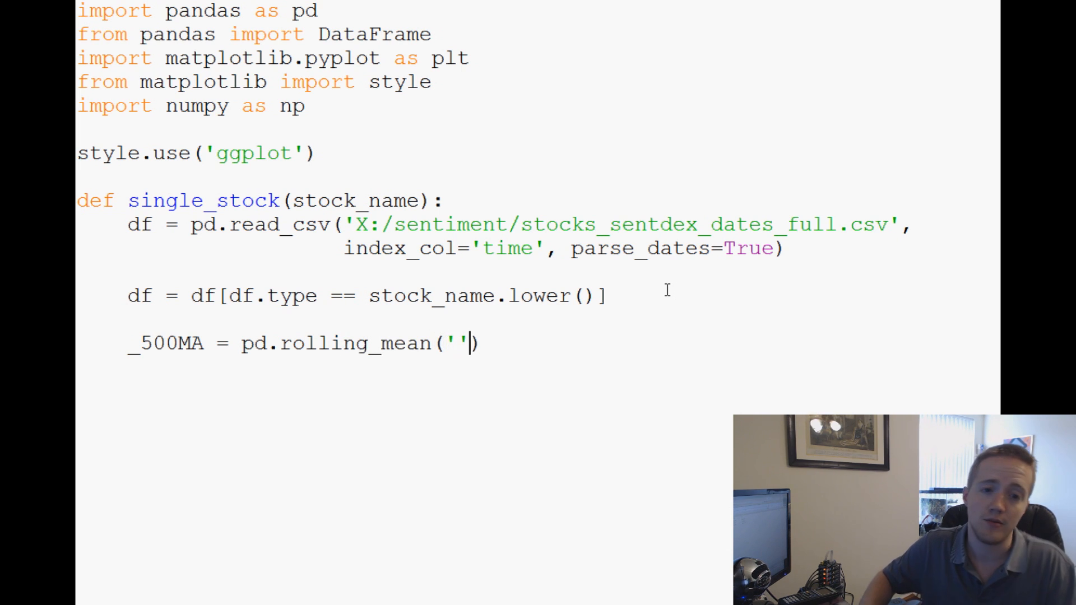
pyautogui.press('Backspace')
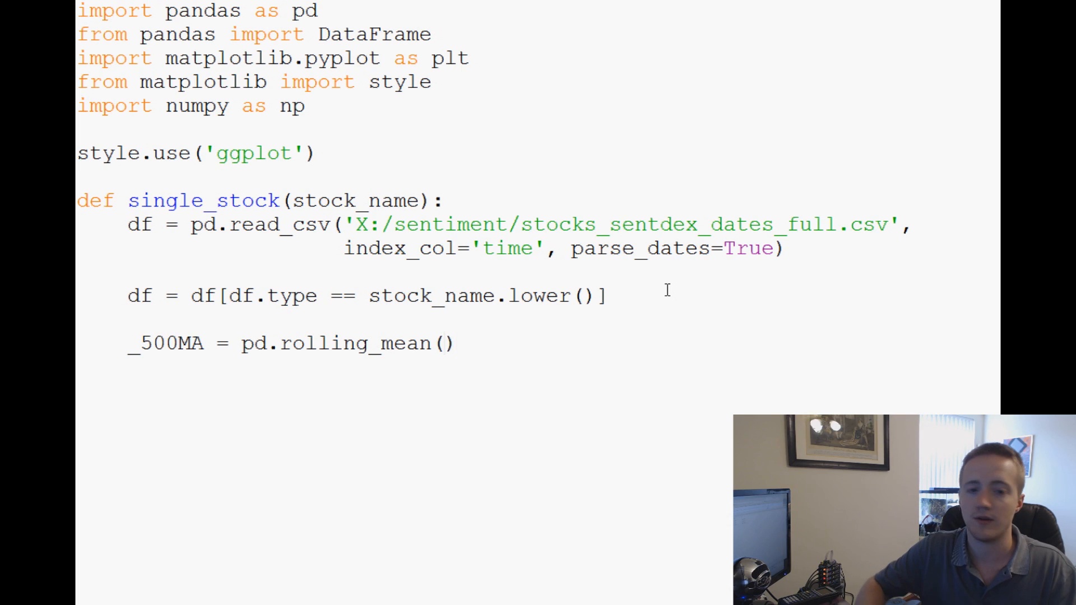
pyautogui.write('df[]')
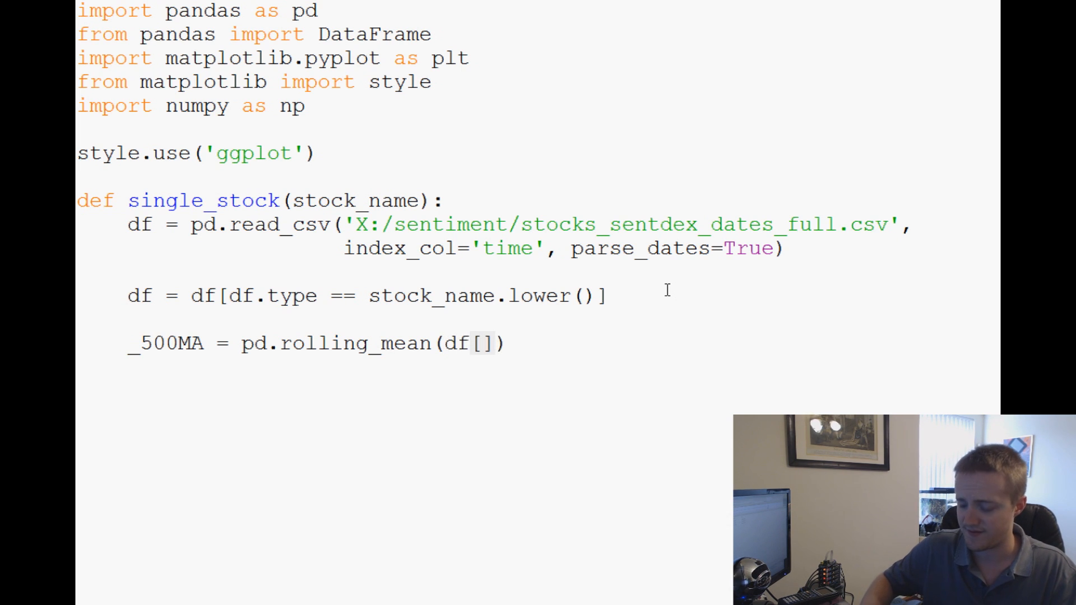
pyautogui.write("'valu")
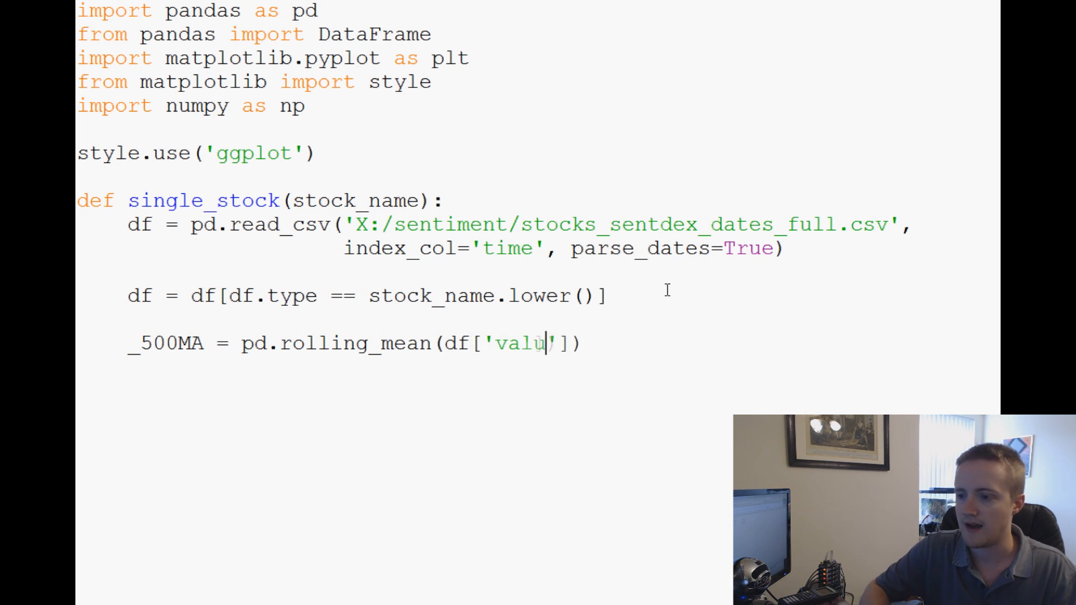
pyautogui.write("e'],50")
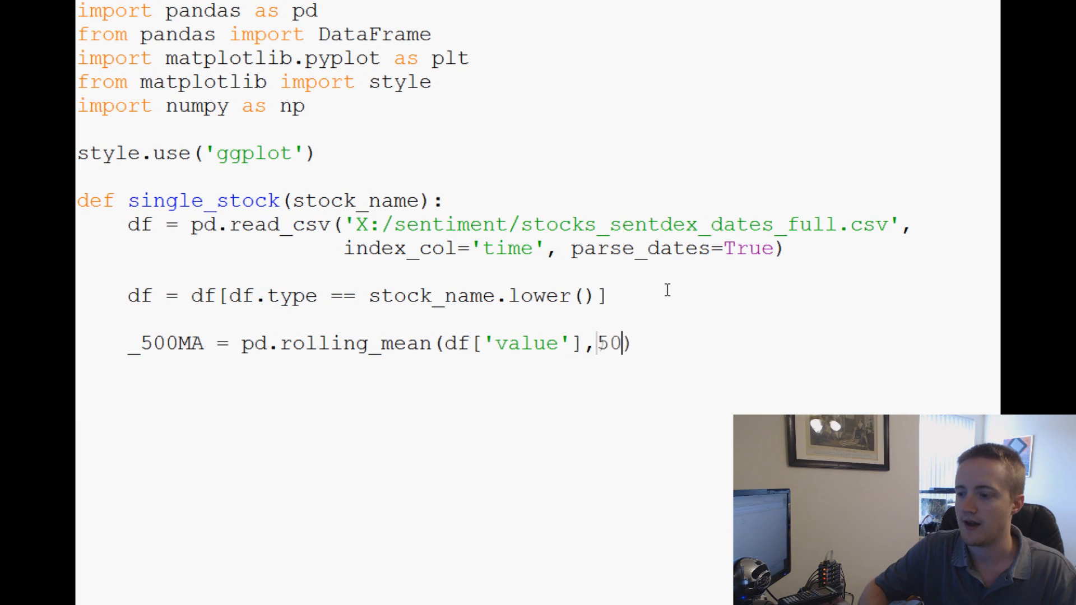
pyautogui.write('0')
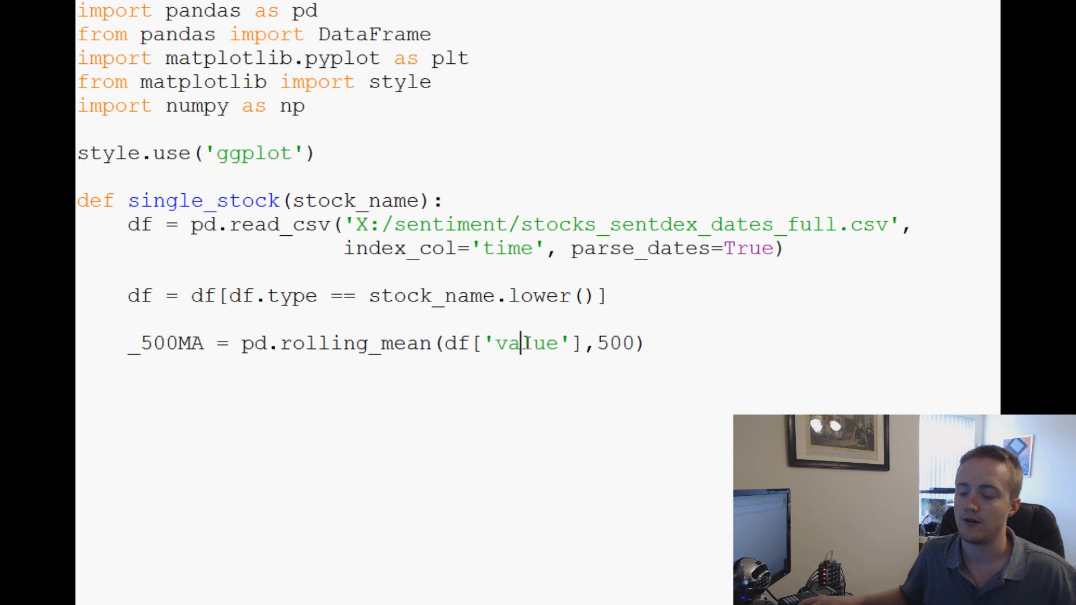
pyautogui.doubleClick(528, 343)
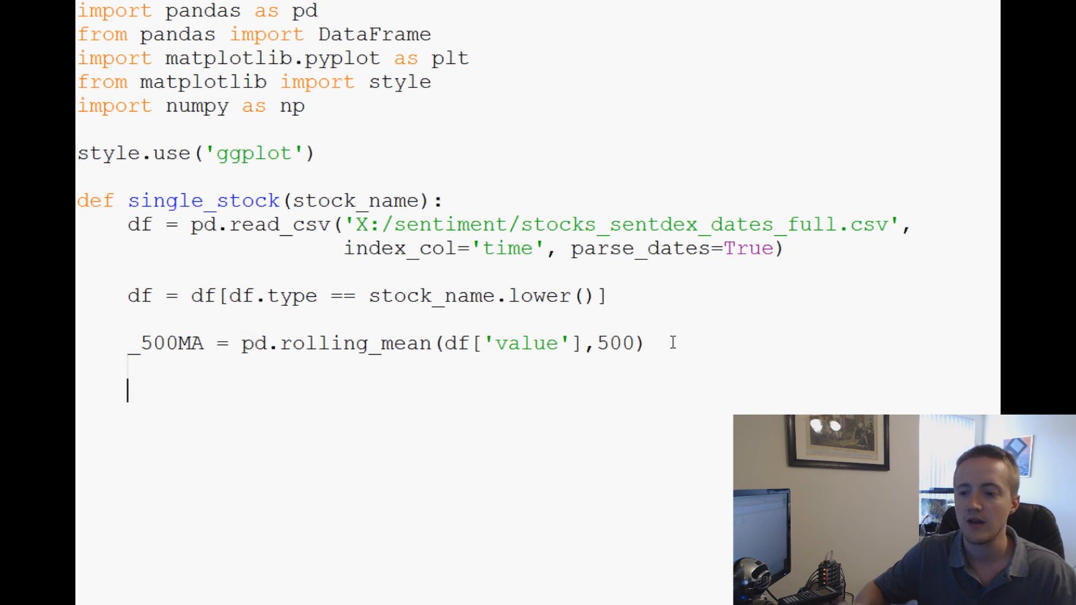
# Step: Begin the ax1 = plt.subplot() line for the first subplot
pyautogui.write('ax1')
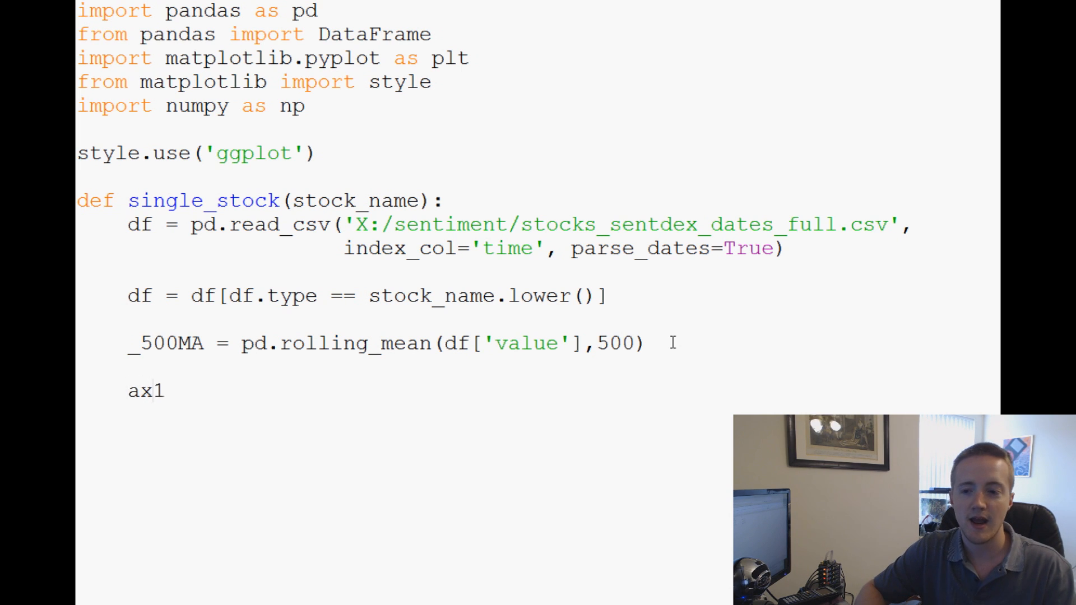
pyautogui.write('= plt.subplot(')
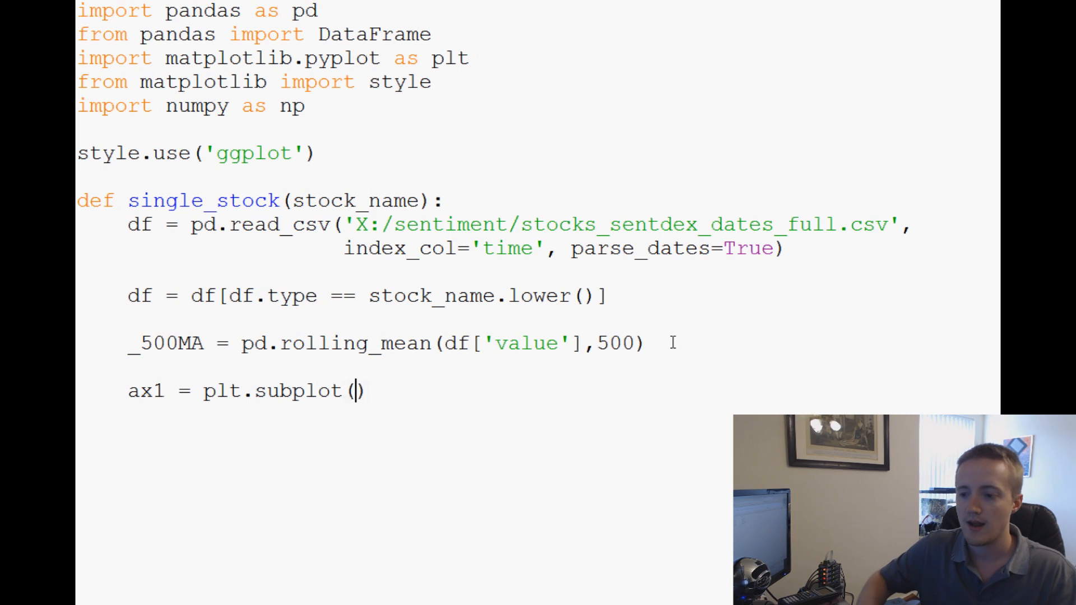
# Step: Make ax1 = plt.subplot(2, 1, 1), plot df['close'] labelled 'Price' and add plt.legend()
pyautogui.write('2, 1, 1')
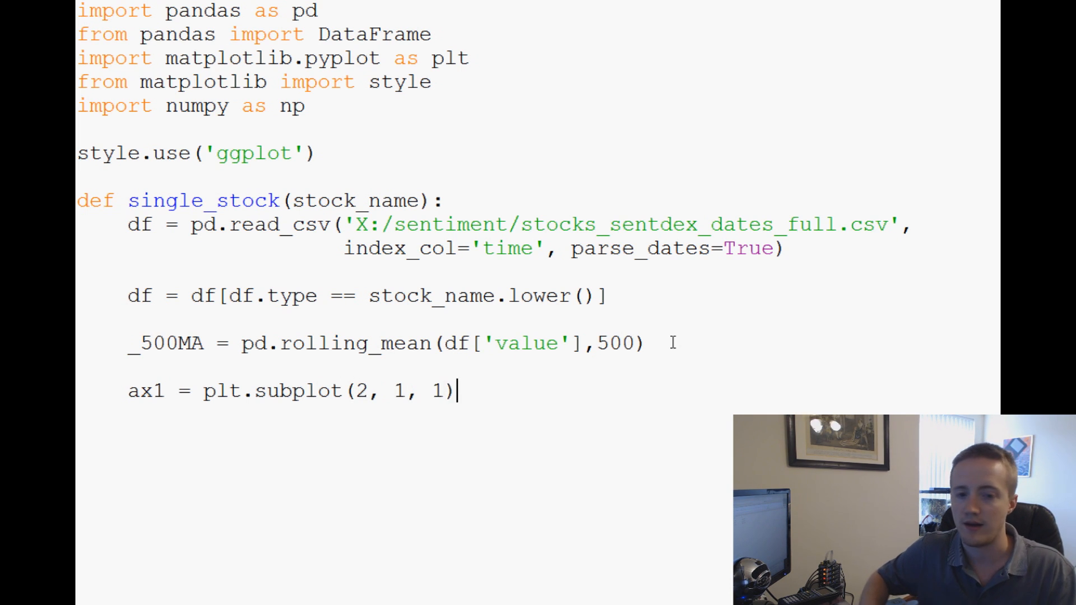
pyautogui.write('df')
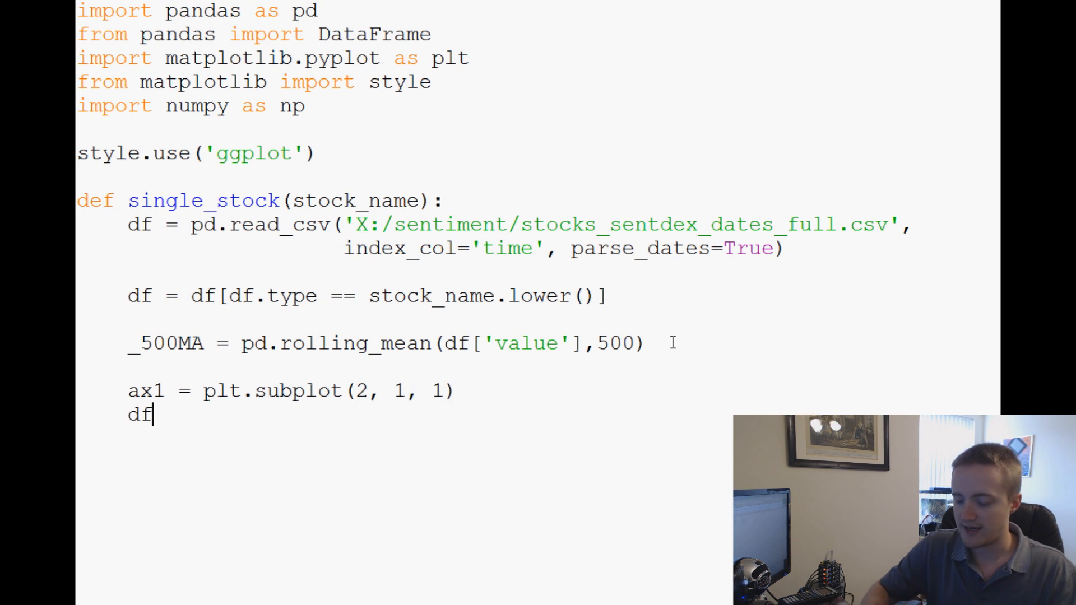
pyautogui.write("['cl']")
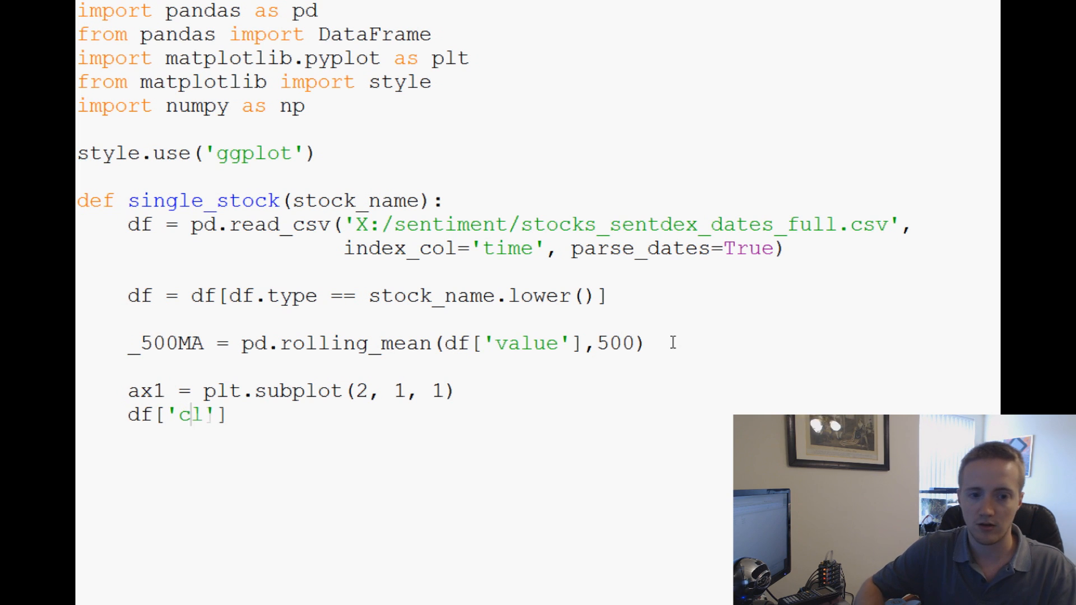
pyautogui.write("ose'].")
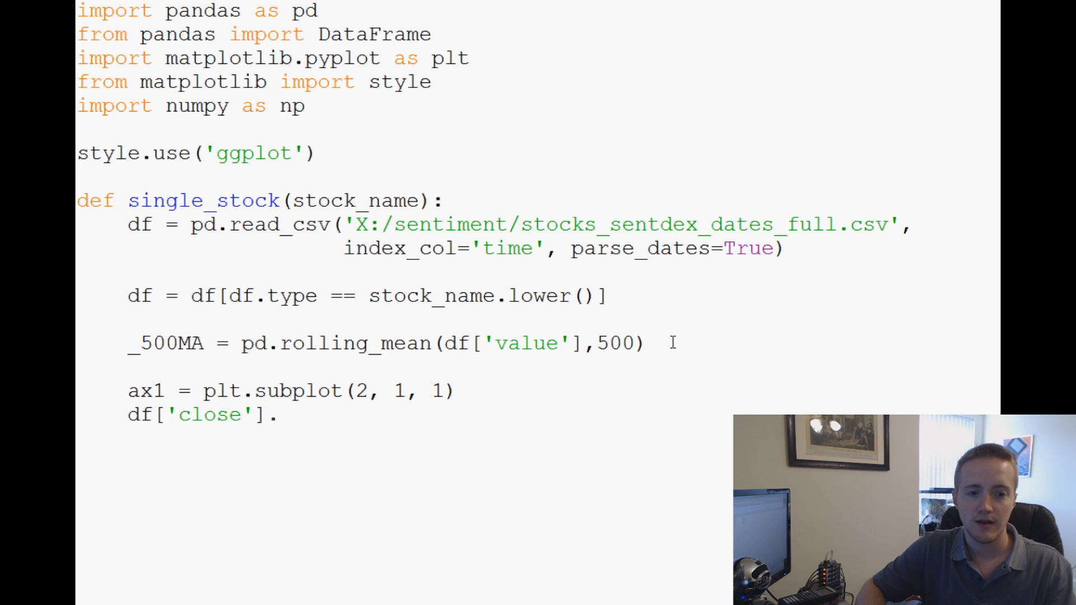
pyautogui.write('plot()')
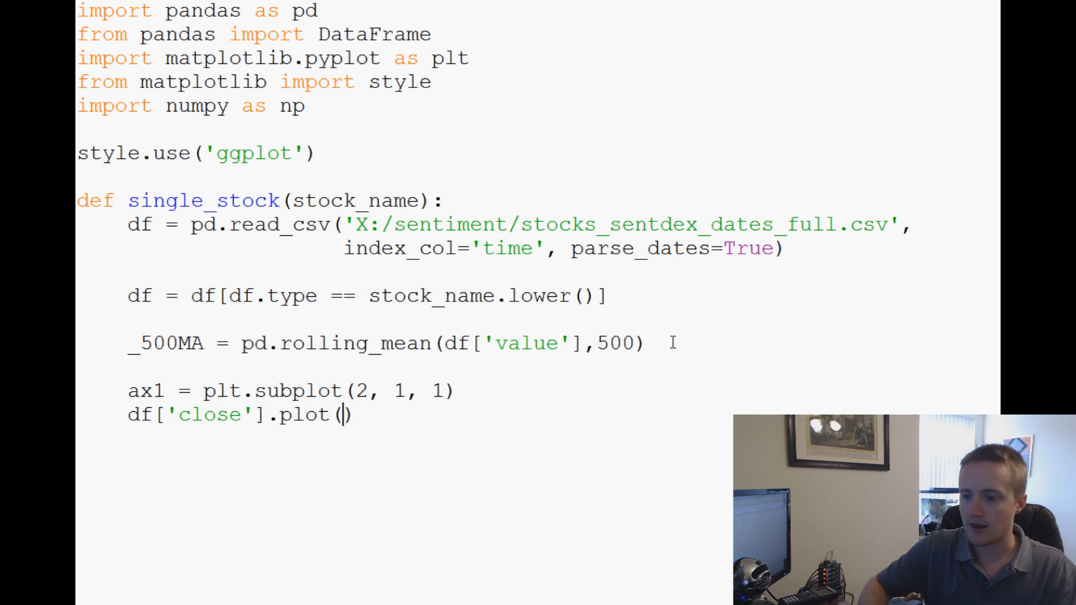
pyautogui.write("label='Pricew'")
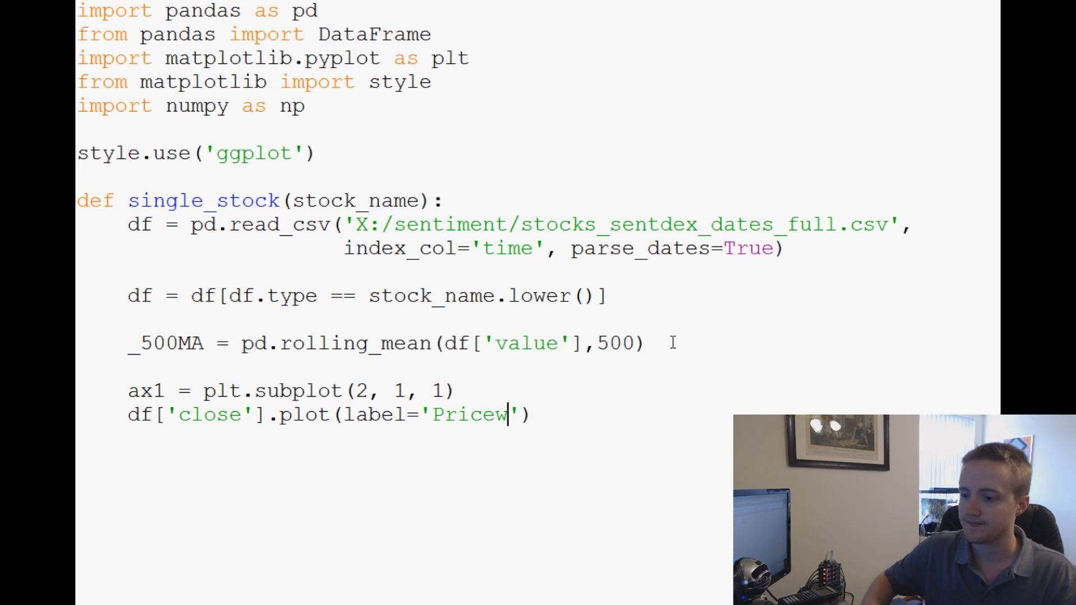
pyautogui.press('Backspace')
pyautogui.write('plt.legend(')
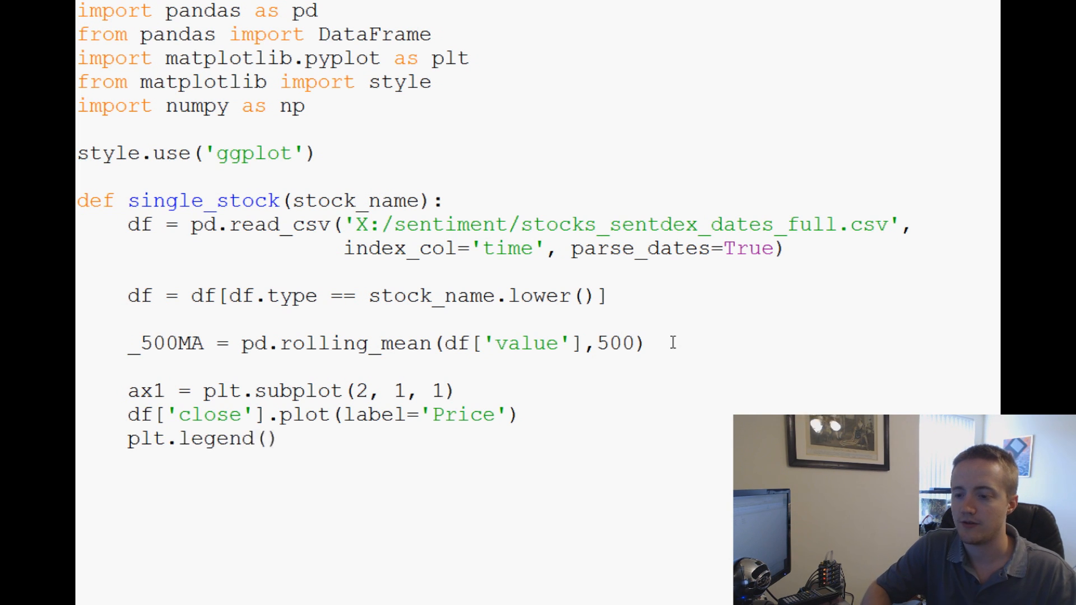
# Step: Define ax2 = plt.subplot(2, 1, 2, sharex=ax1) for the lower panel
pyautogui.write('ax2')
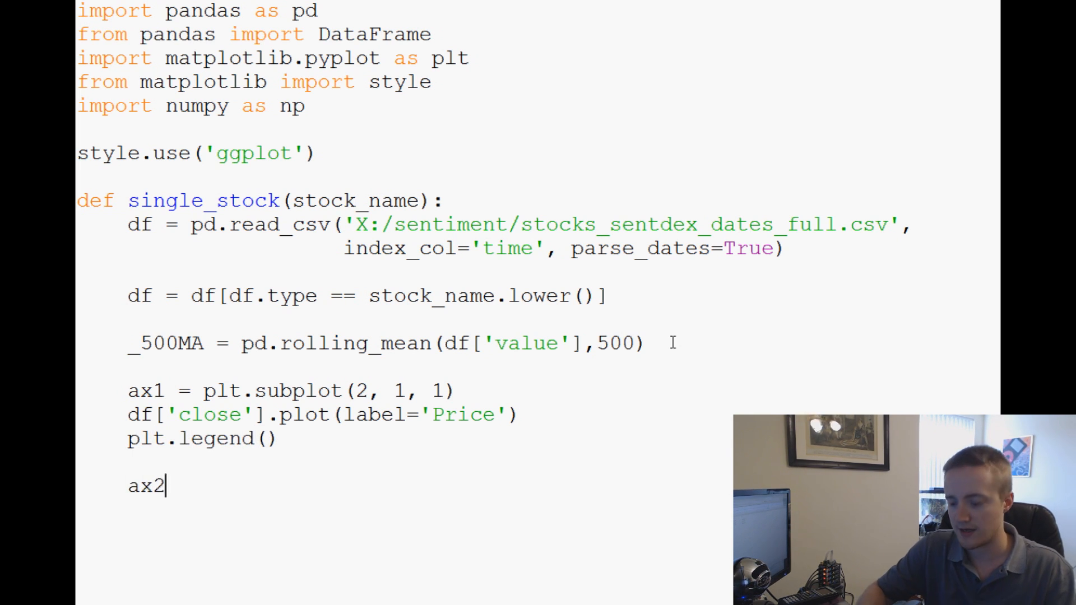
pyautogui.write('= plt.subp')
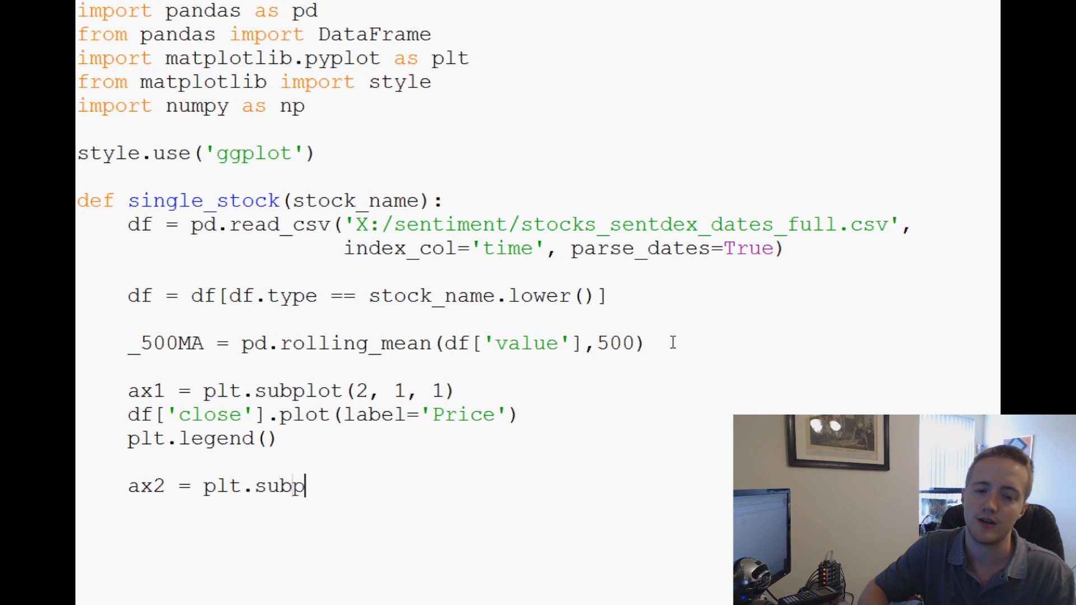
pyautogui.write('lot(2, 1')
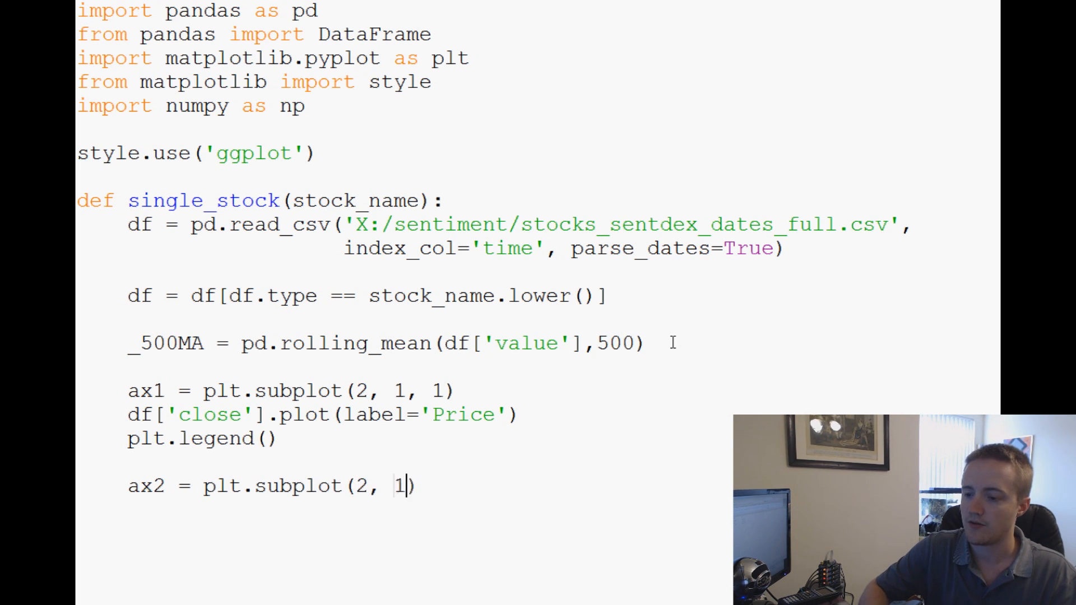
pyautogui.write(', 2')
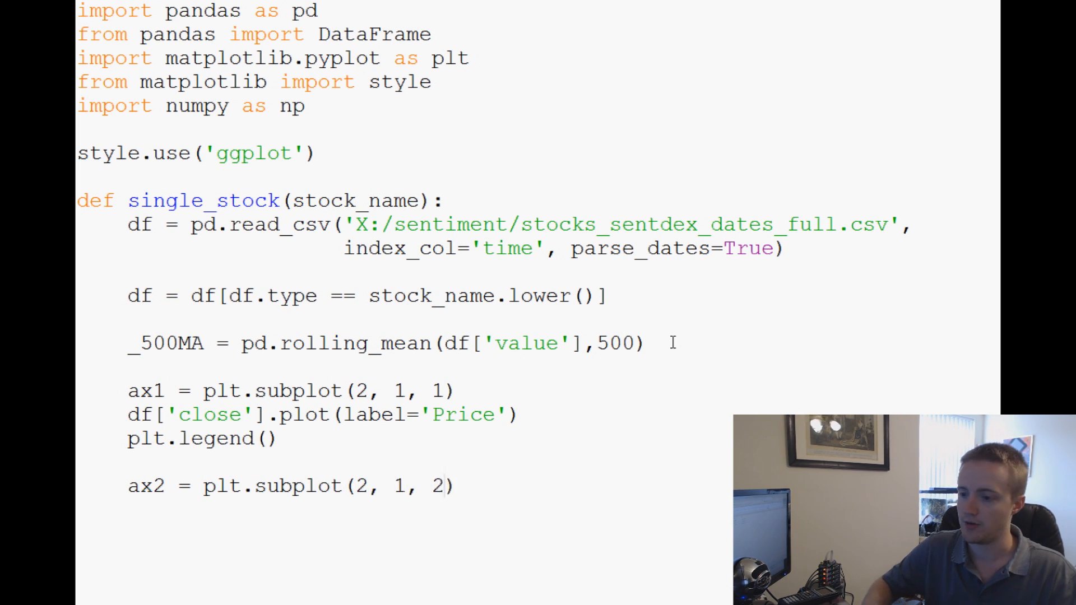
pyautogui.write('sharex')
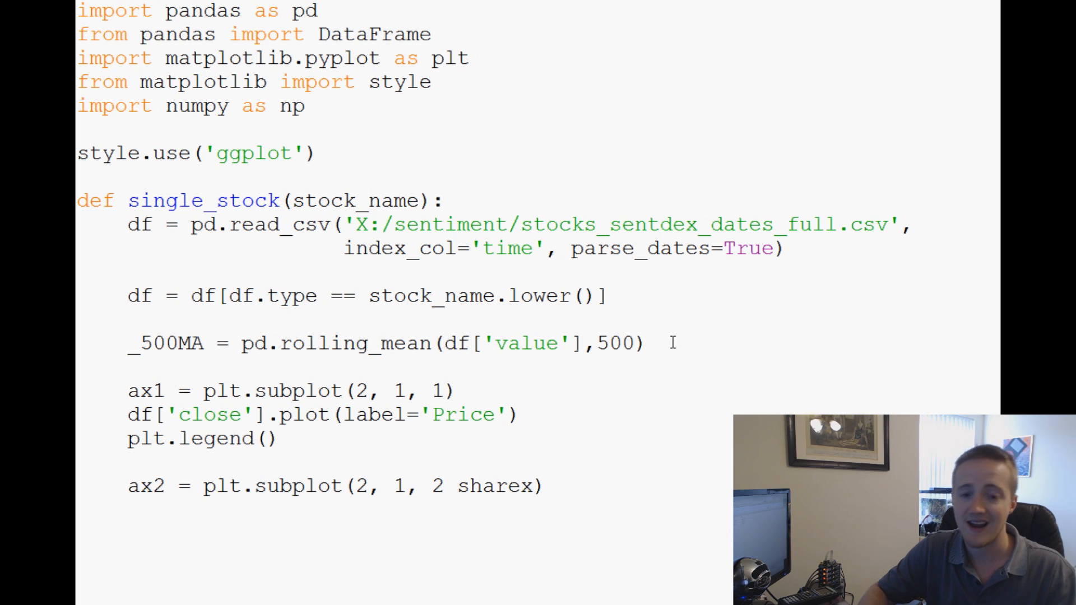
pyautogui.write('= axw')
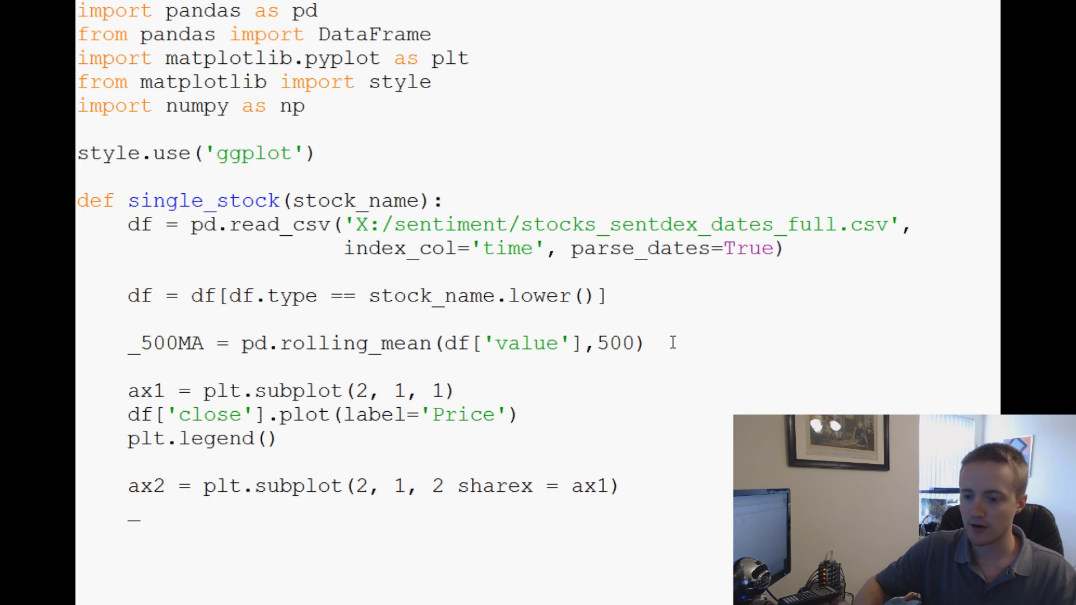
# Step: Plot _500MA labelled '500MA' on ax2 with its own plt.legend()
pyautogui.write('_500MA')
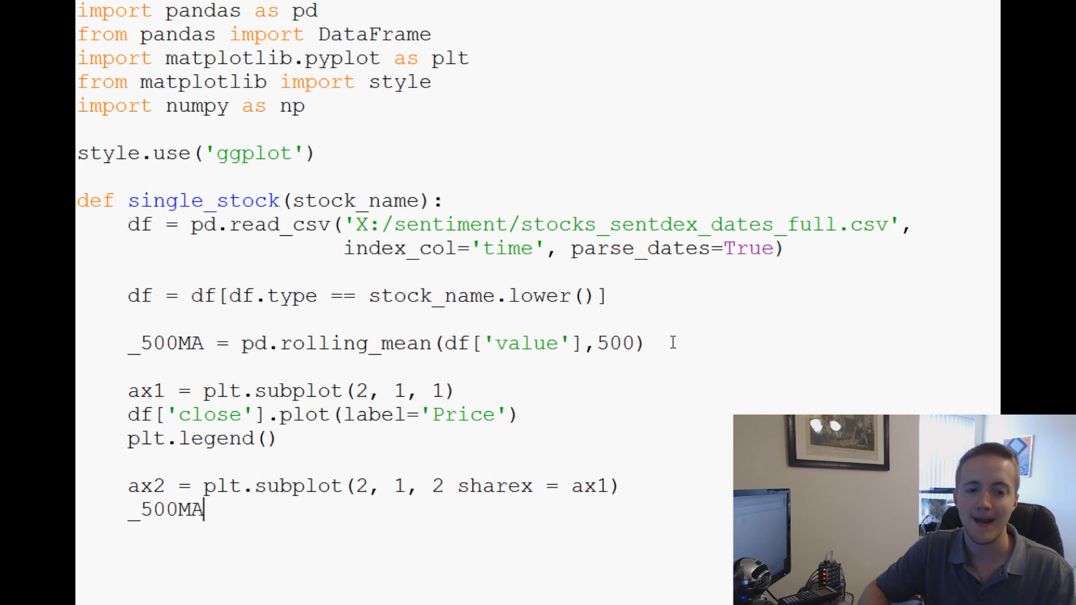
pyautogui.write('.plot()')
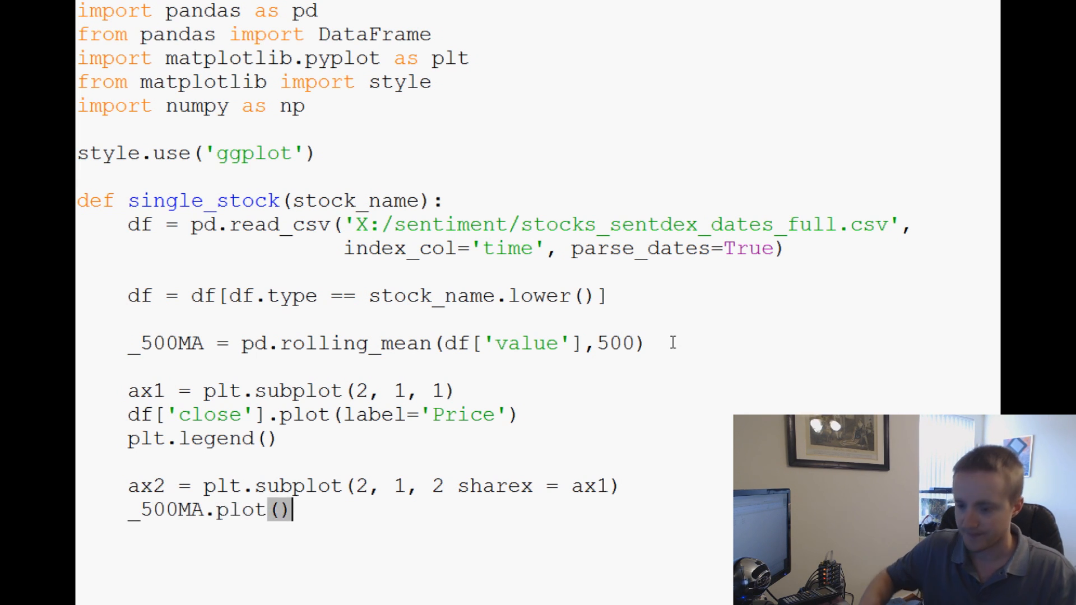
pyautogui.write('label=')
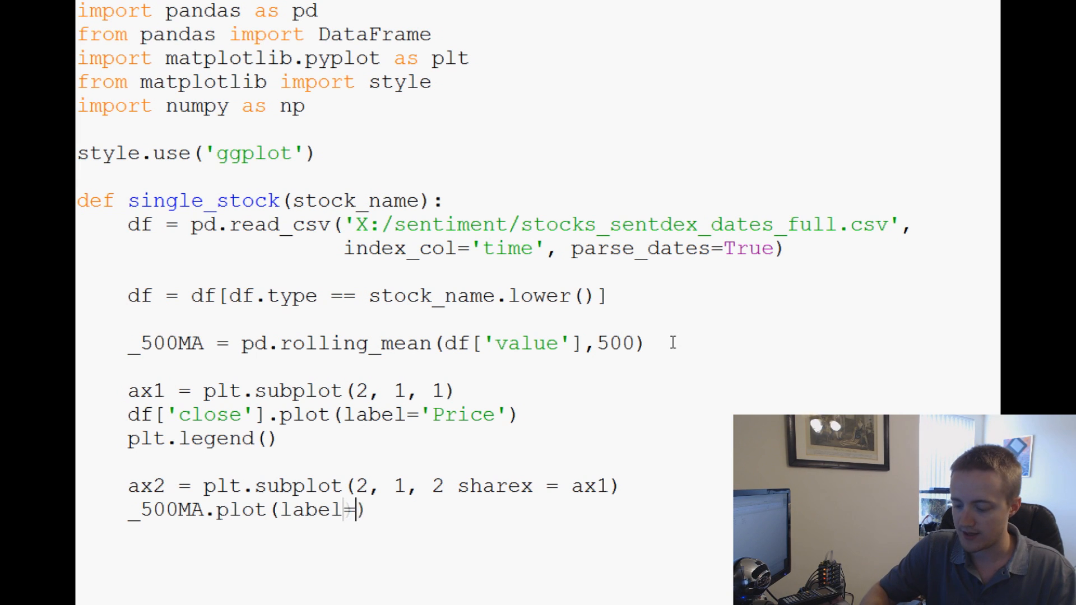
pyautogui.write("'500MA")
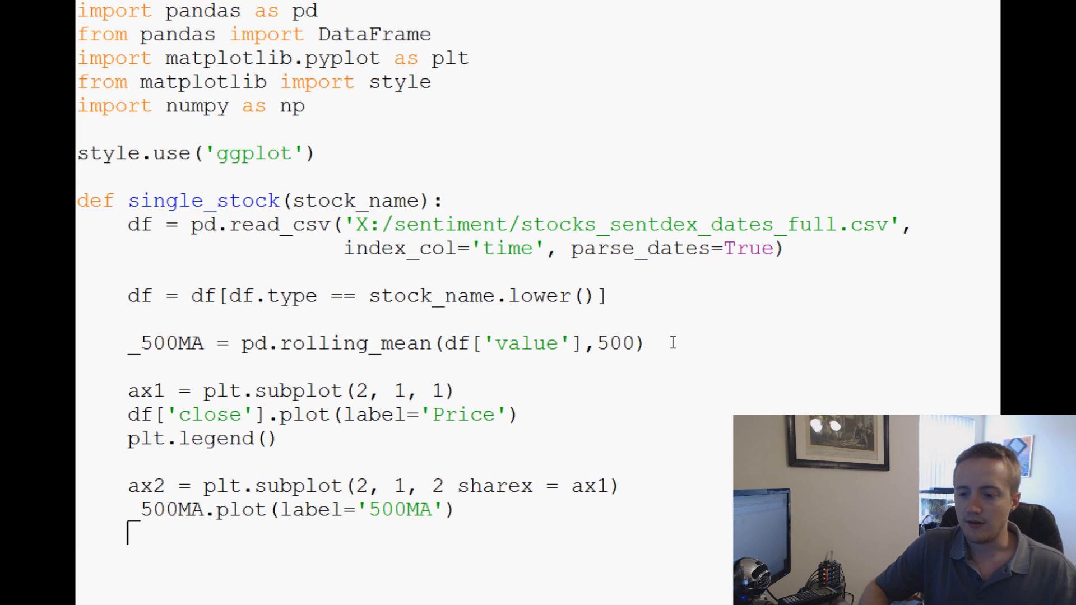
pyautogui.write('plt.leg')
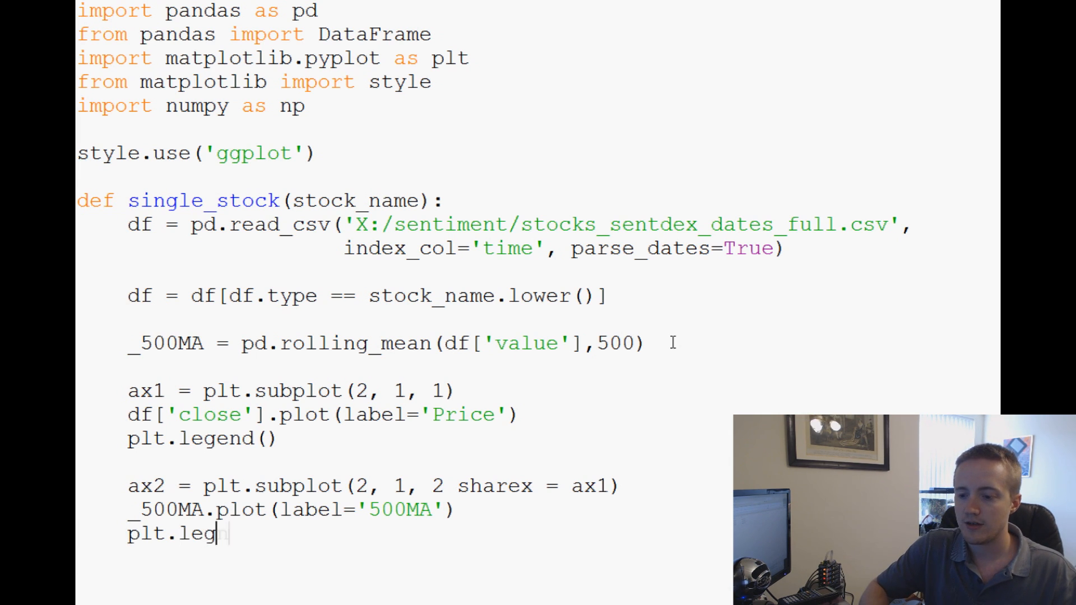
pyautogui.write('end()')
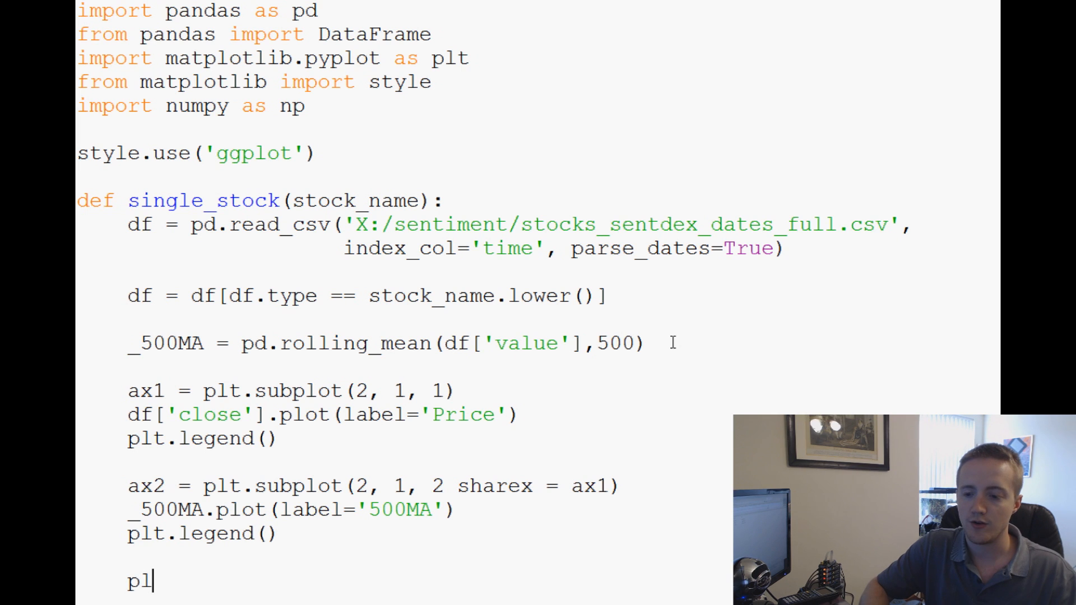
# Step: End the function with plt.show() and call single_stock('bac') at module level
pyautogui.write('t.show()')
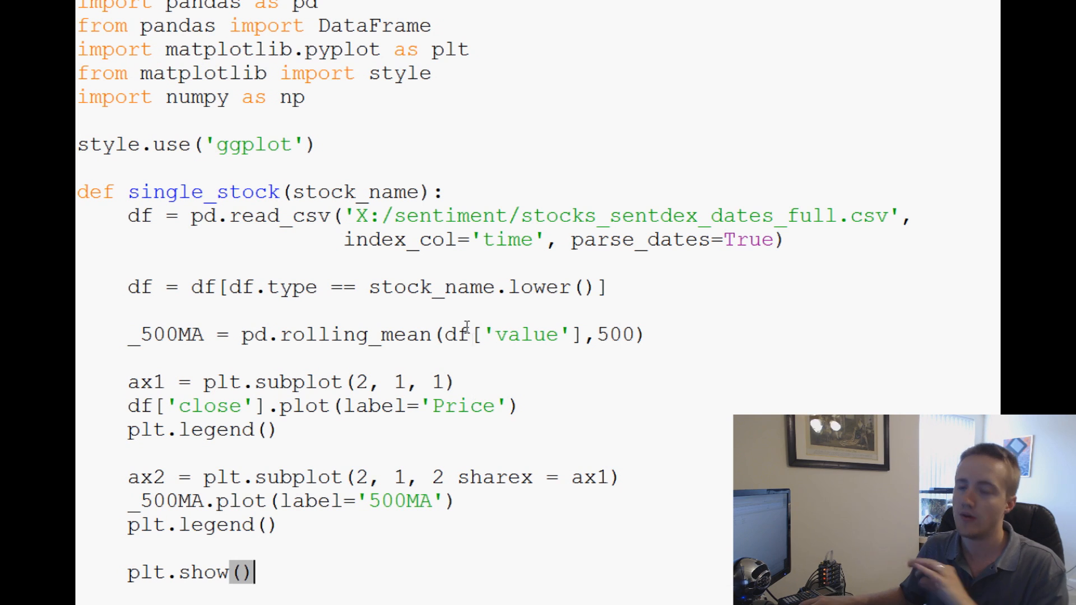
pyautogui.moveTo(599, 350)
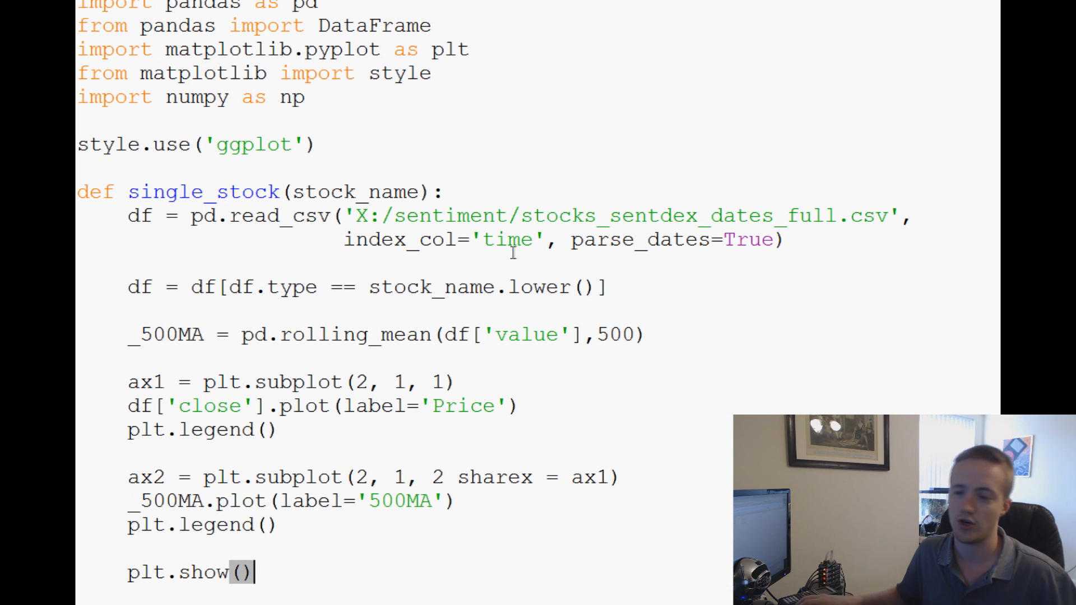
pyautogui.moveTo(527, 349)
pyautogui.write('single_stock')
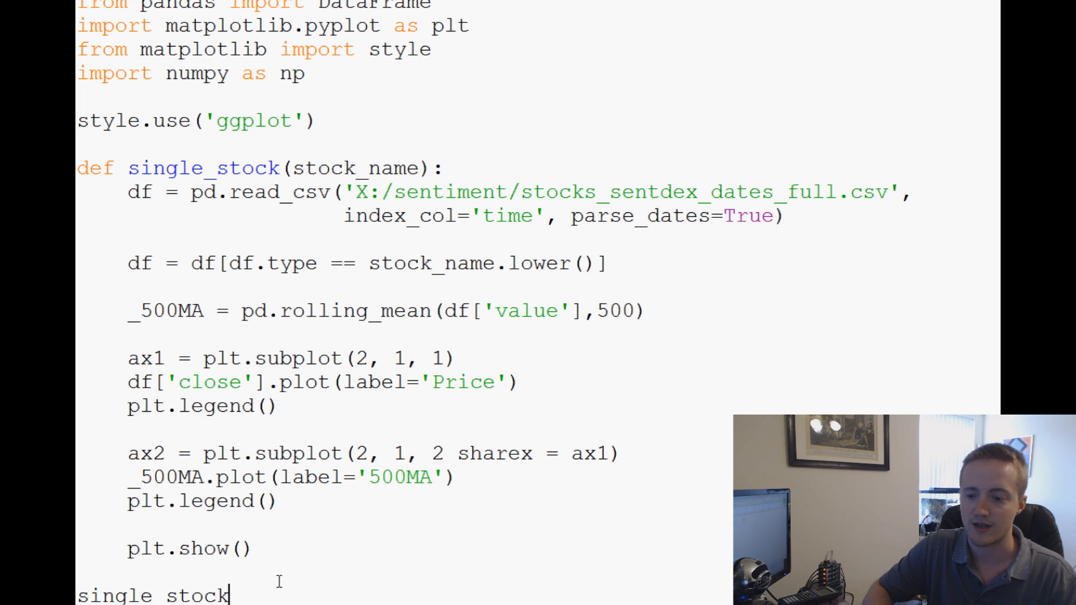
pyautogui.write("('')")
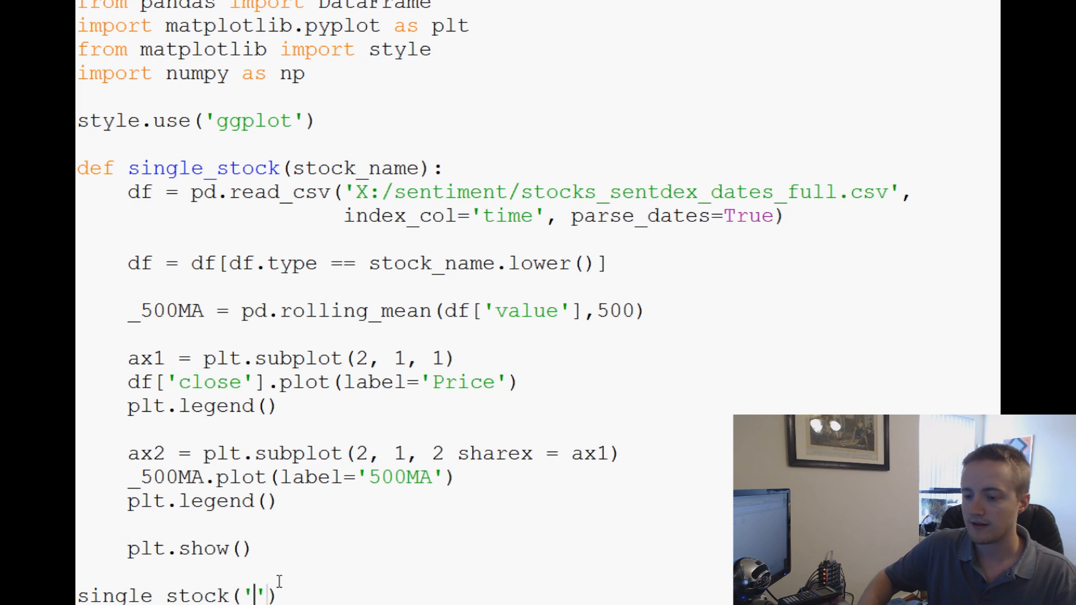
pyautogui.write('bac')
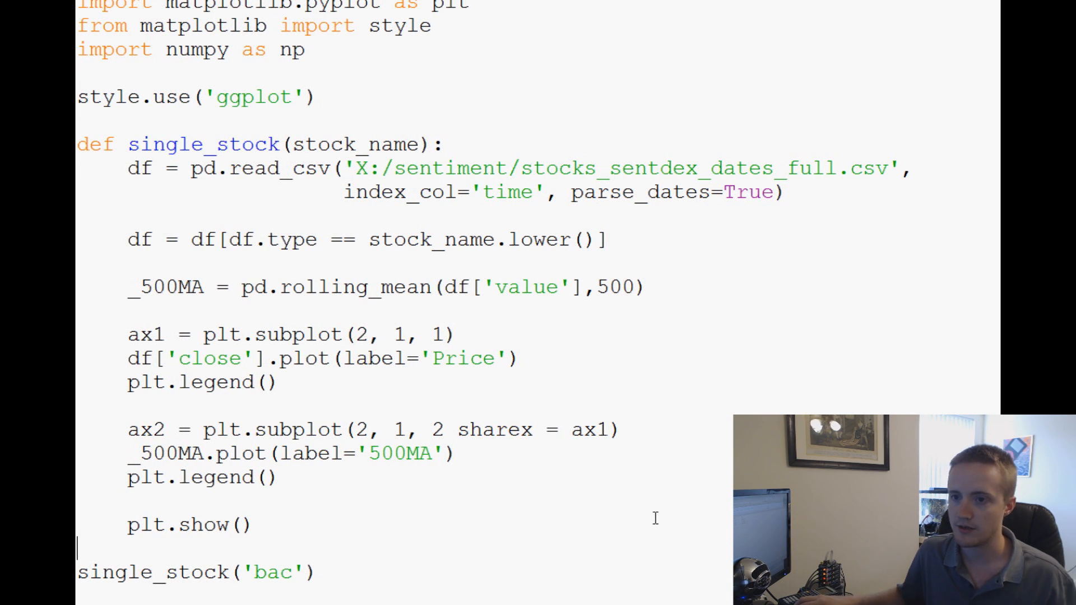
# Step: Run the module with F5 and dismiss the invalid syntax error dialog
pyautogui.press('F5')
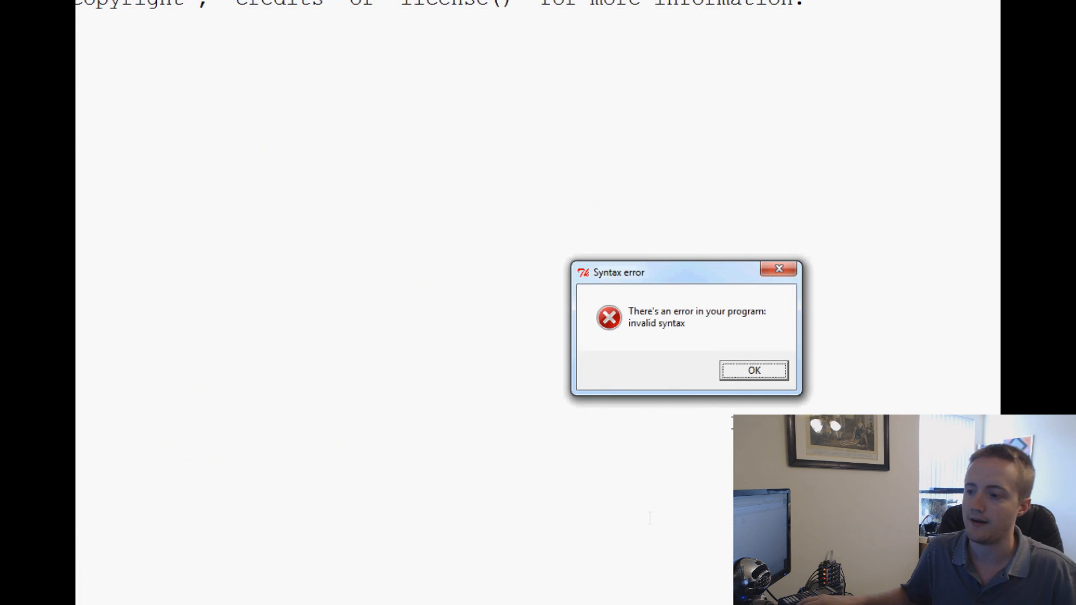
pyautogui.click(753, 371)
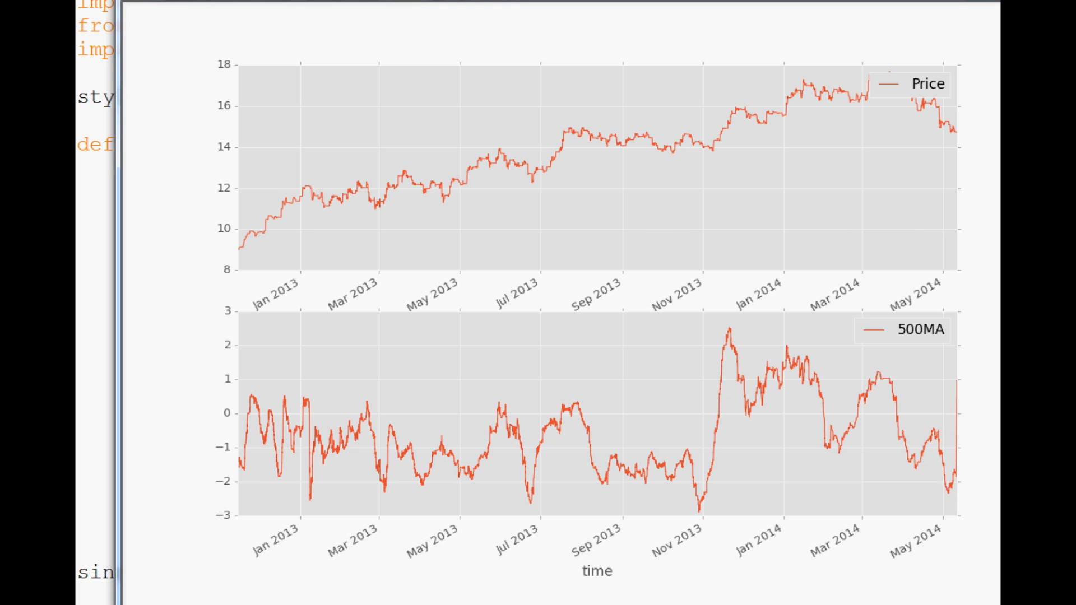
pyautogui.moveTo(521, 229)
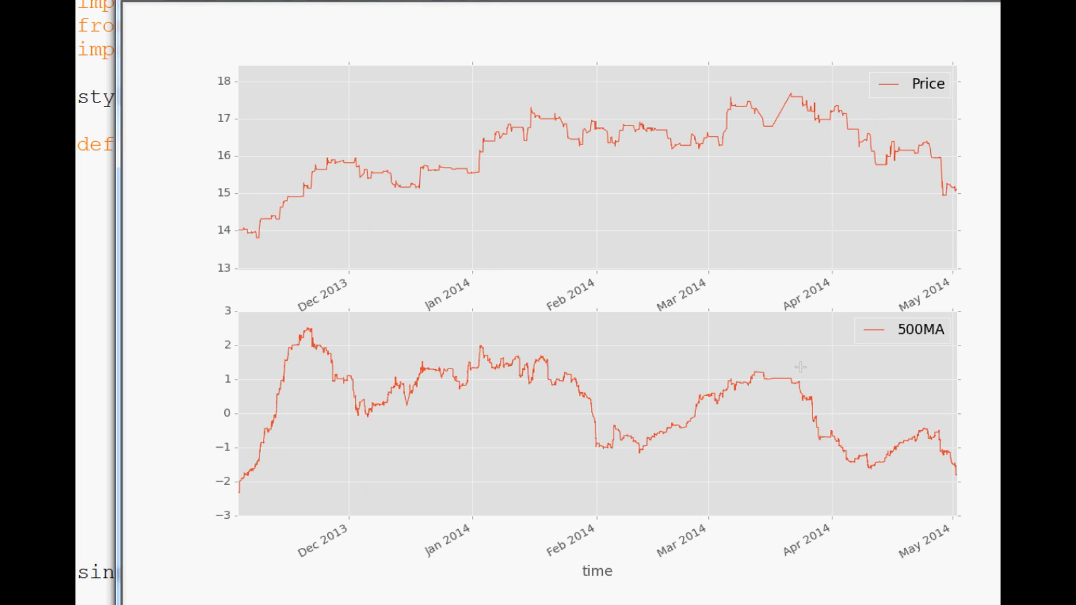
pyautogui.moveTo(892, 600)
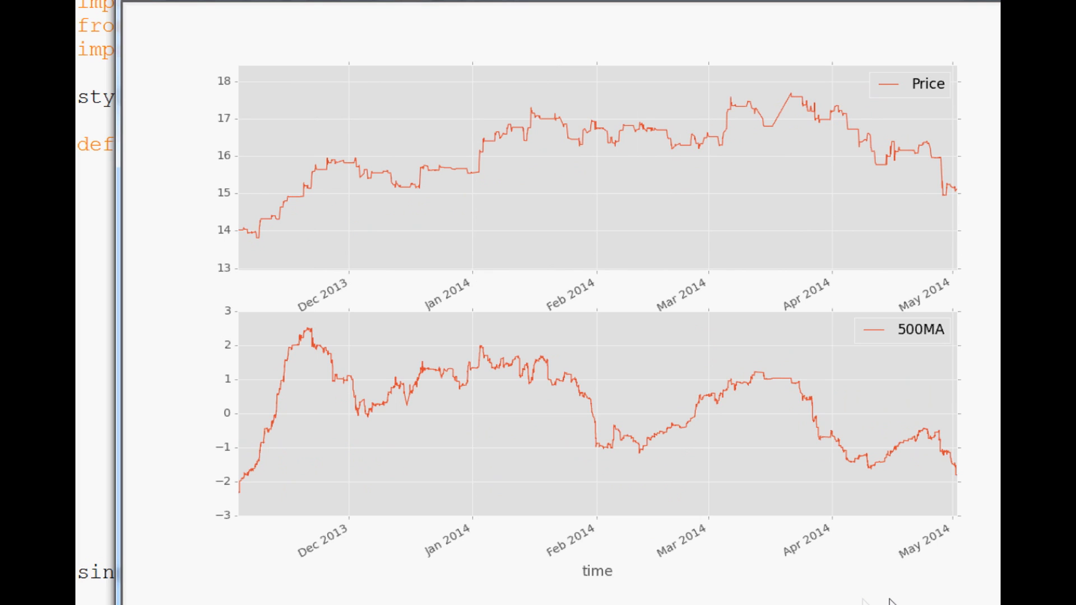
pyautogui.moveTo(298, 317)
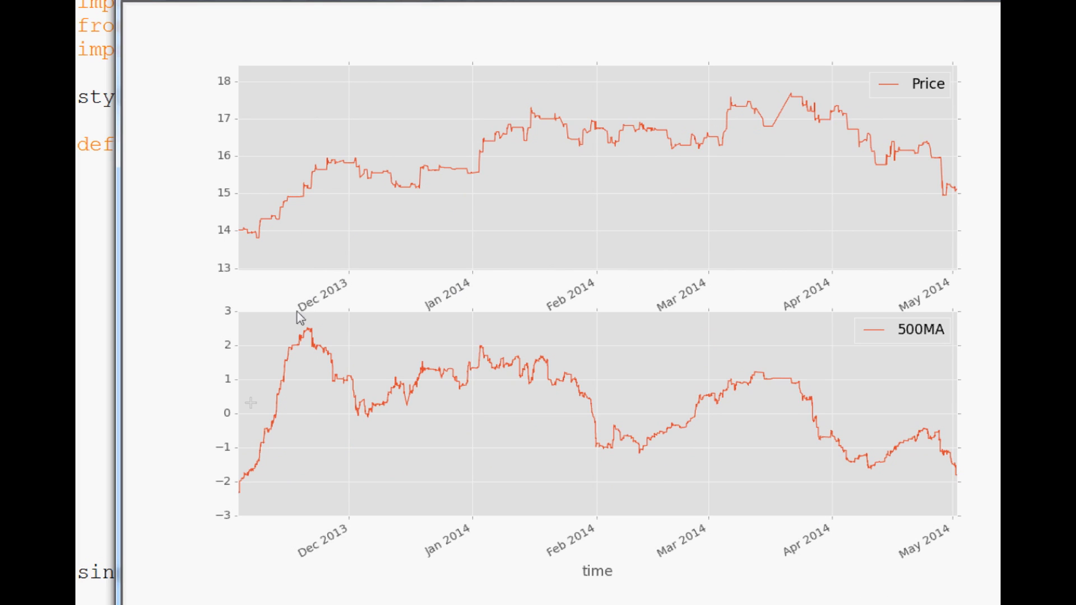
pyautogui.moveTo(370, 274)
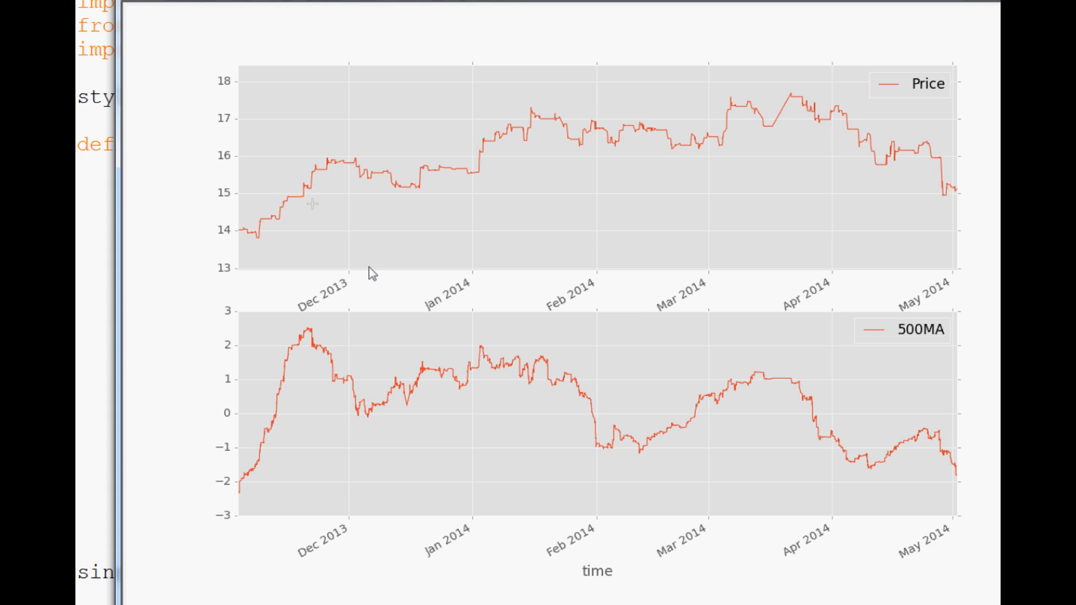
pyautogui.moveTo(568, 198)
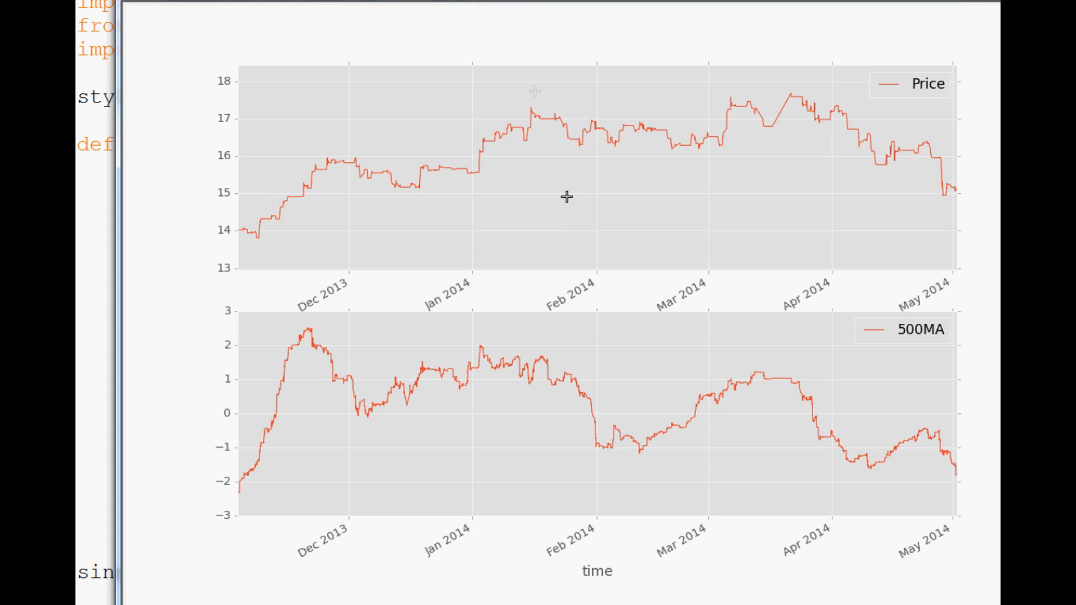
pyautogui.moveTo(646, 157)
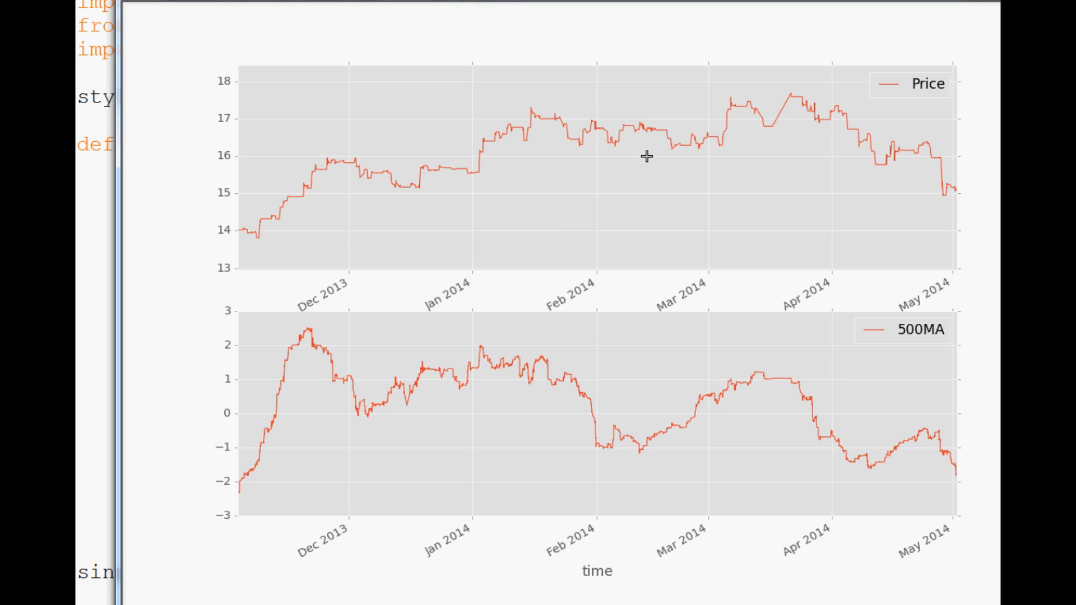
pyautogui.moveTo(811, 464)
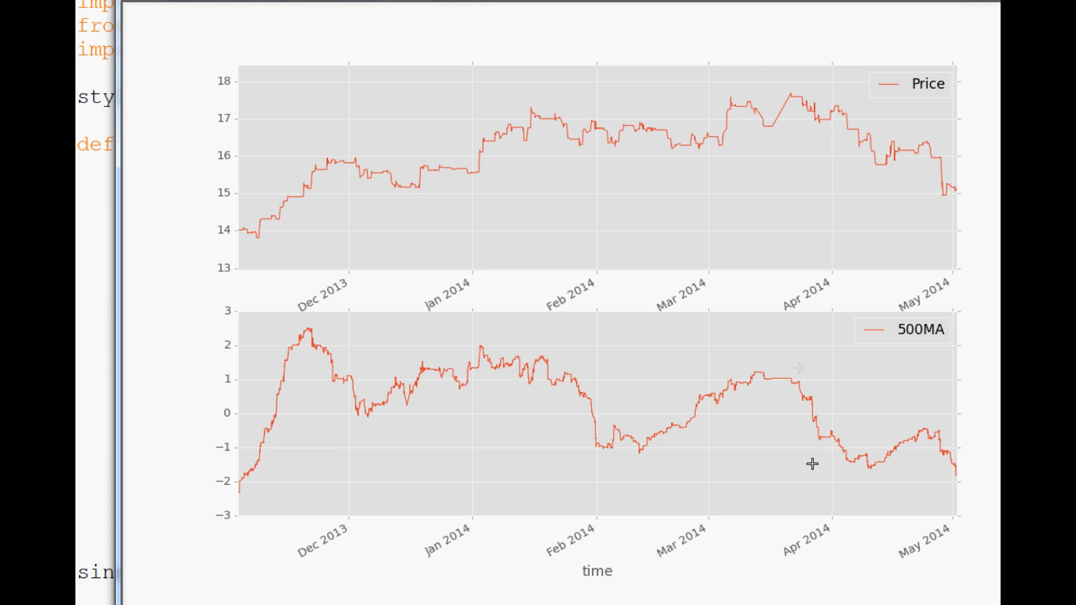
pyautogui.moveTo(887, 418)
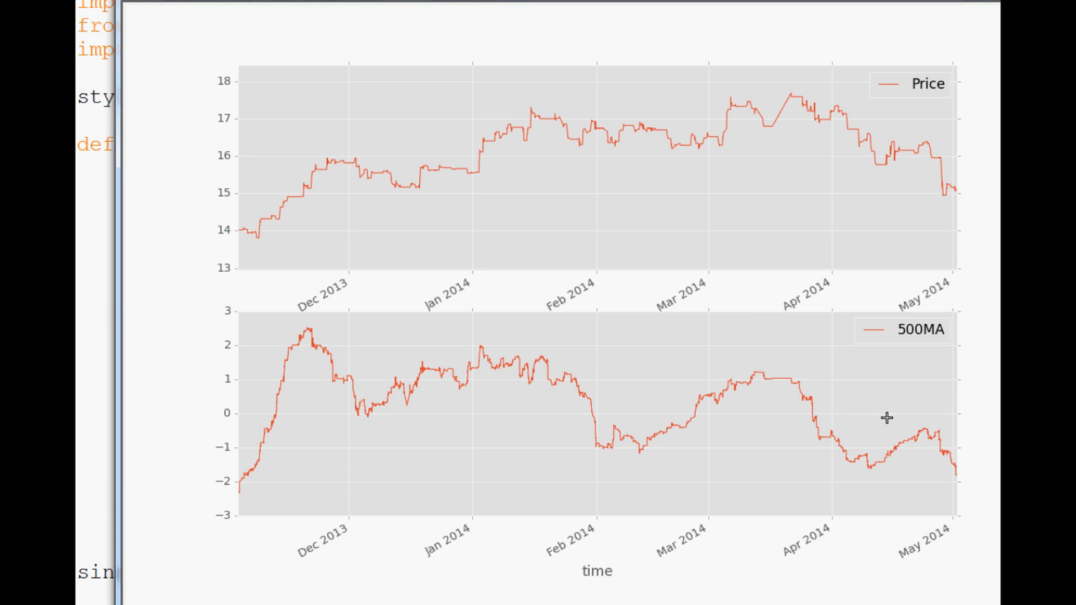
pyautogui.moveTo(672, 408)
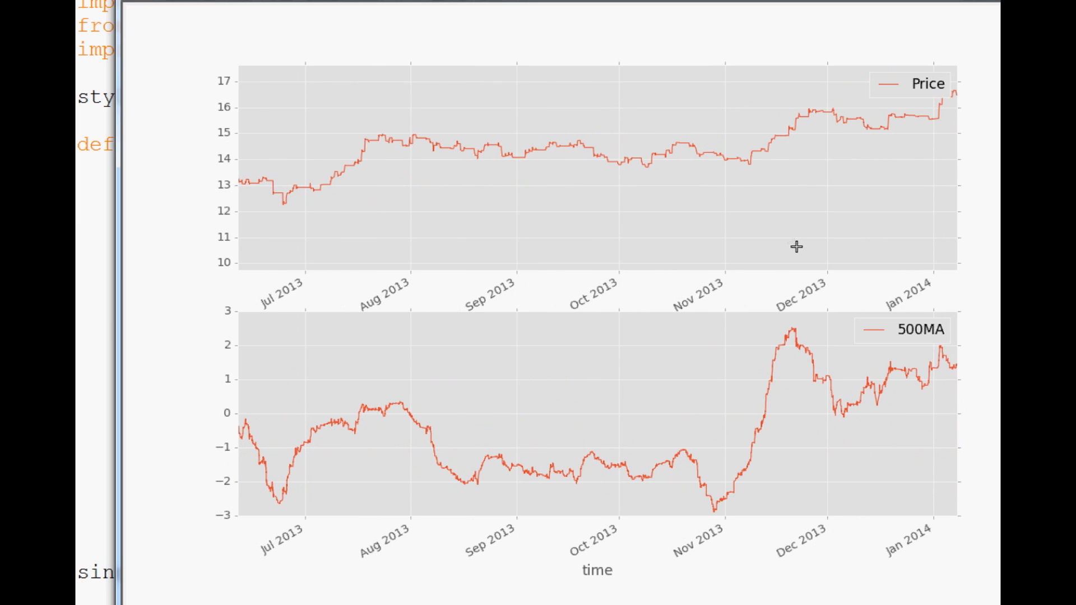
pyautogui.moveTo(809, 377)
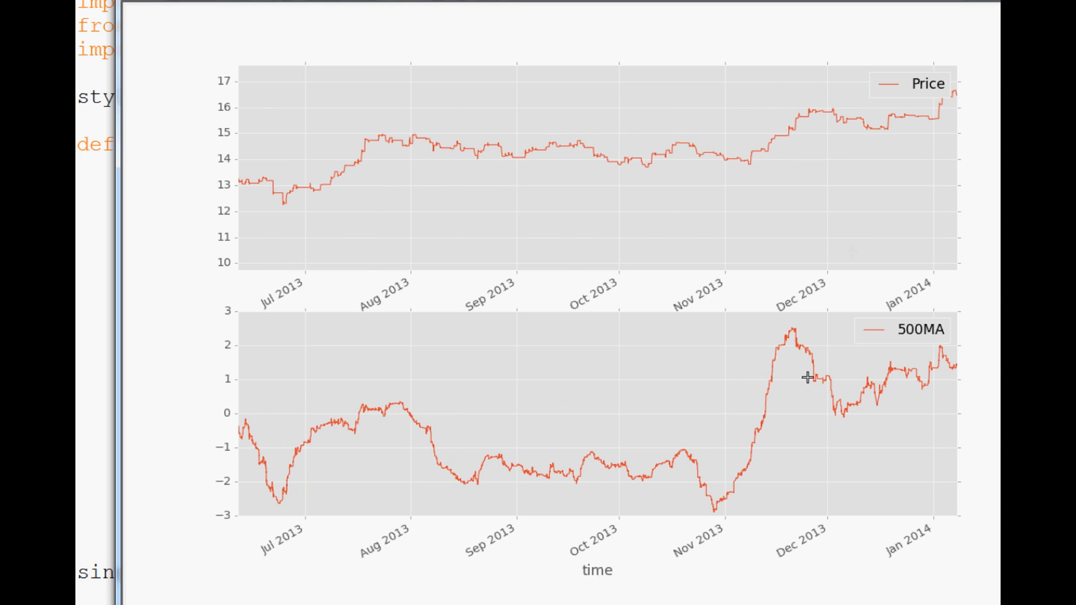
pyautogui.moveTo(261, 491)
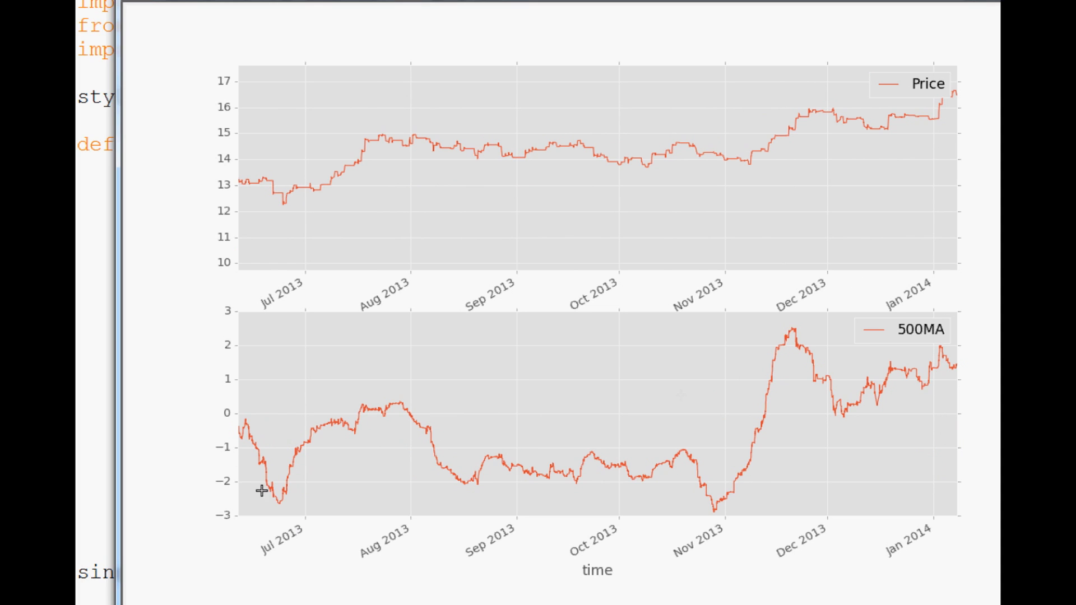
pyautogui.moveTo(743, 359)
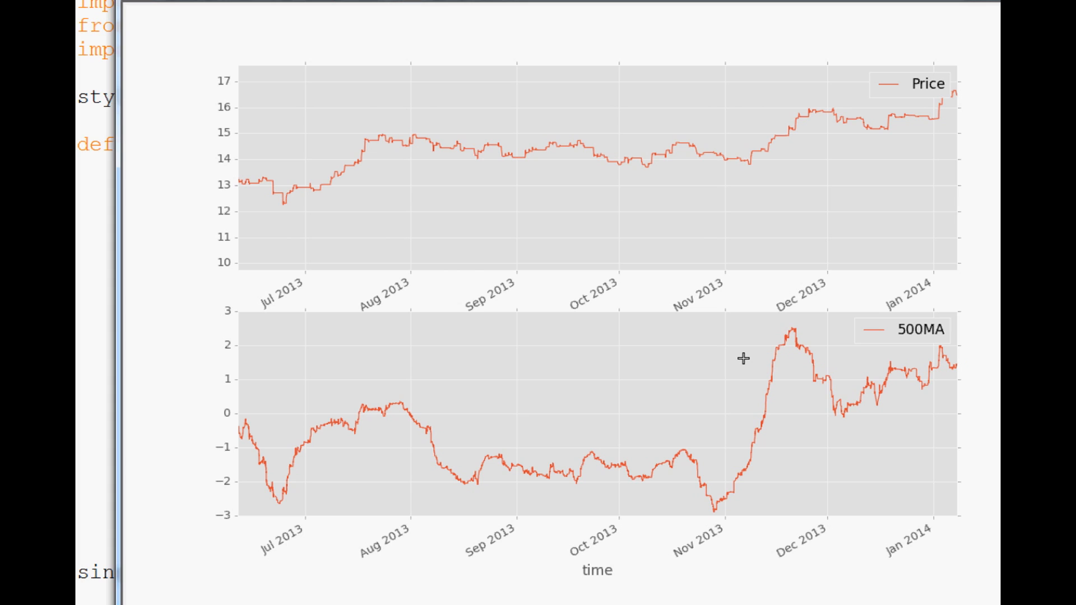
pyautogui.moveTo(965, 417)
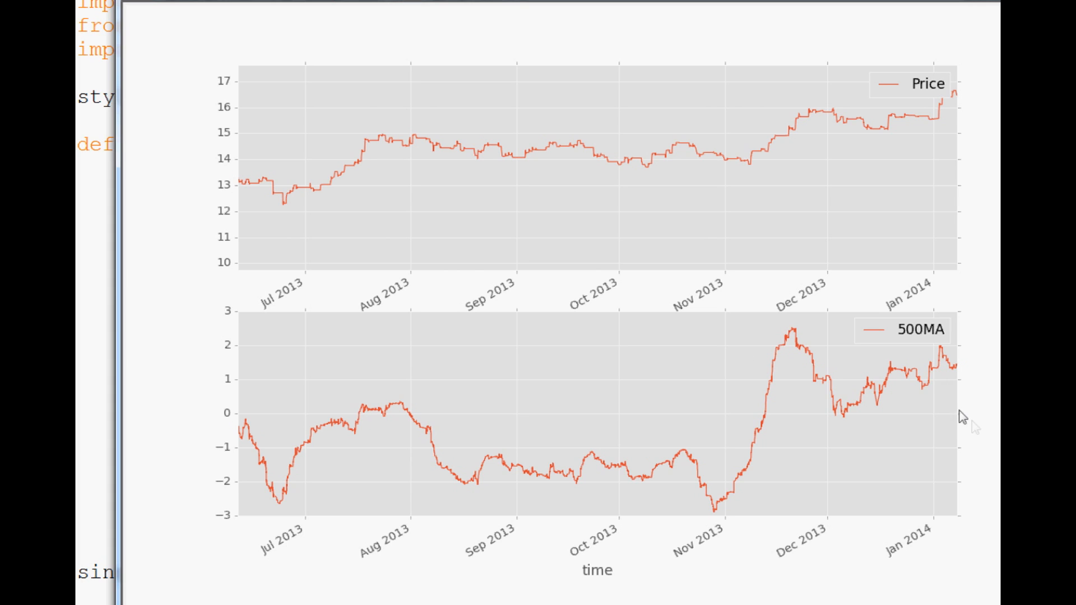
pyautogui.moveTo(946, 384)
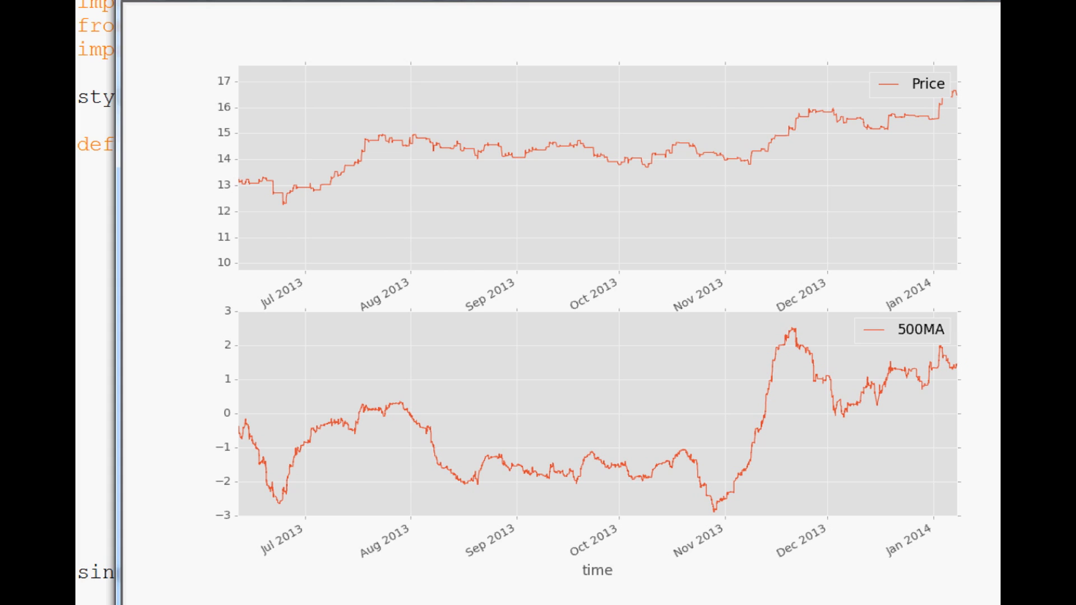
pyautogui.moveTo(821, 400)
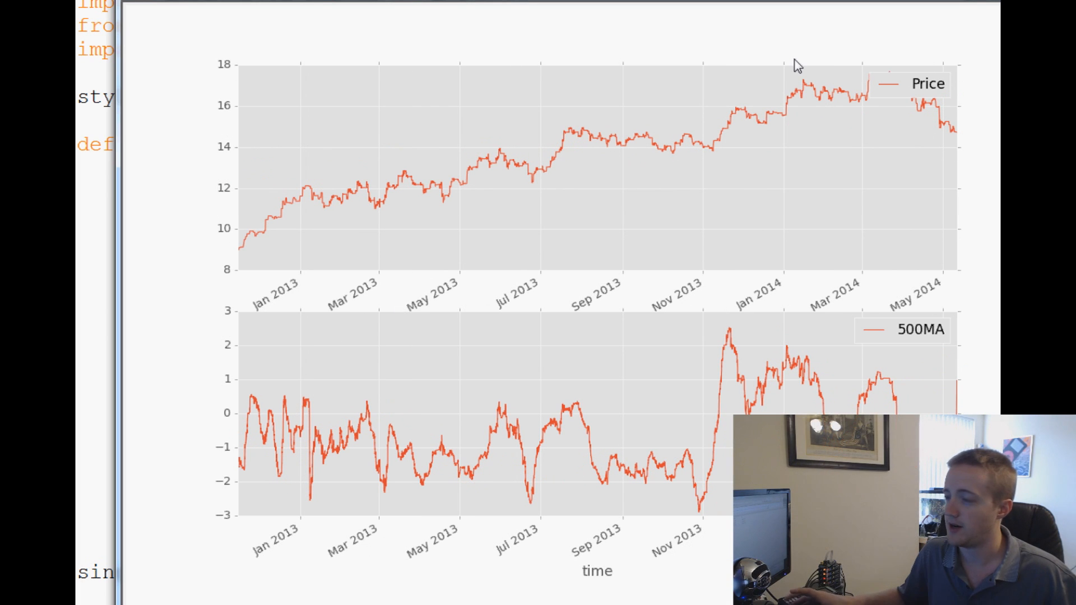
pyautogui.moveTo(755, 70)
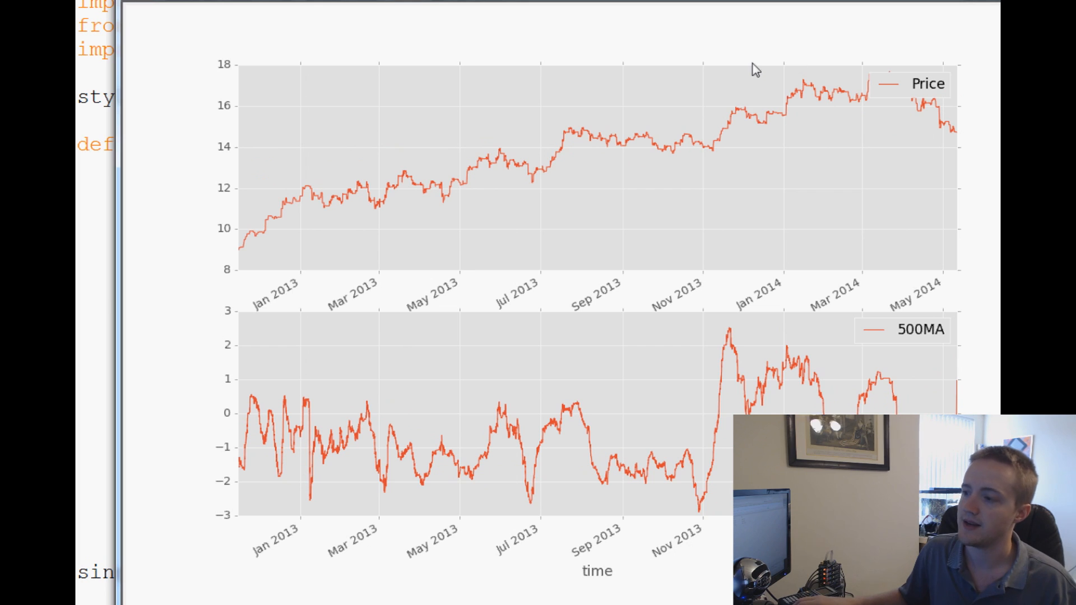
pyautogui.moveTo(730, 453)
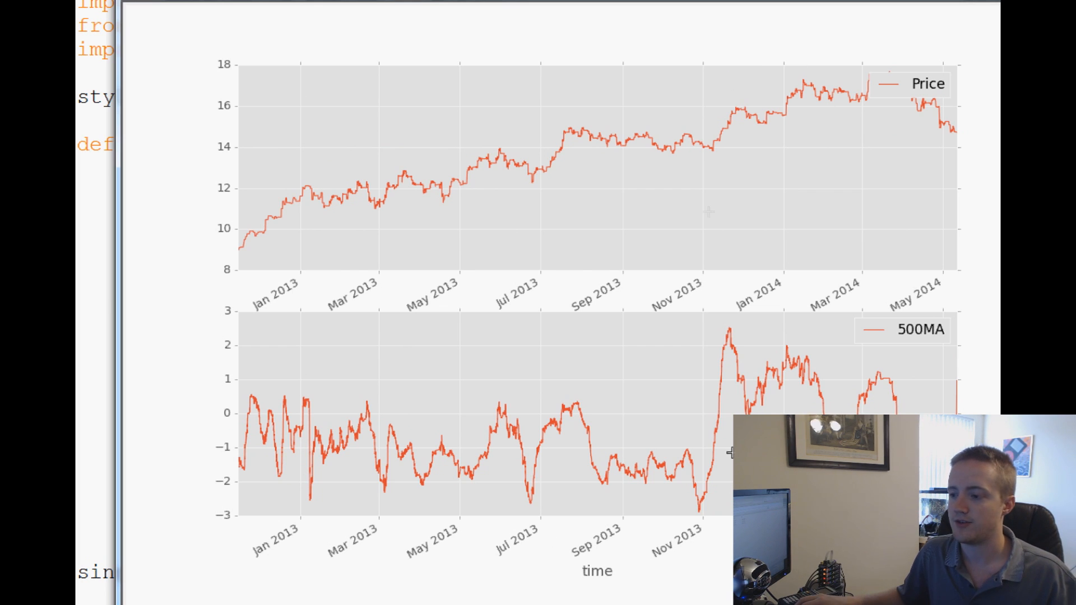
pyautogui.moveTo(565, 400)
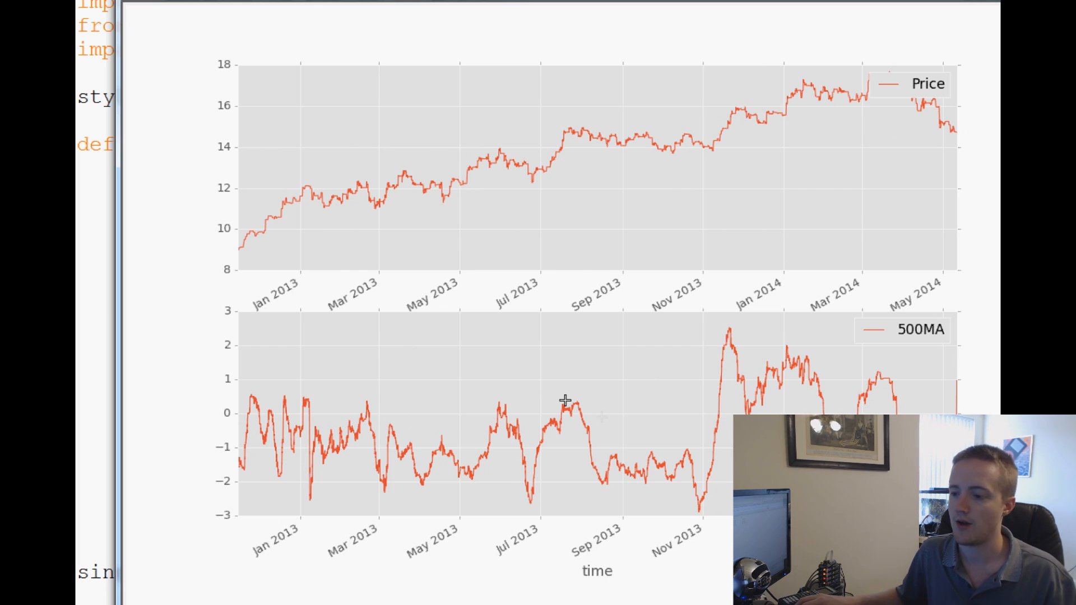
pyautogui.moveTo(636, 357)
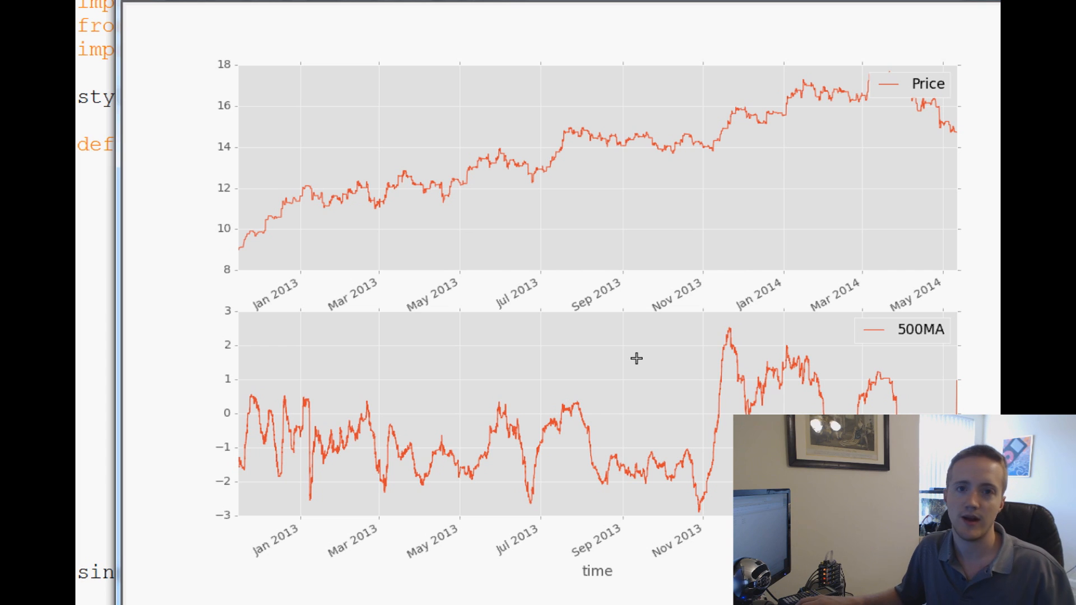
pyautogui.moveTo(839, 344)
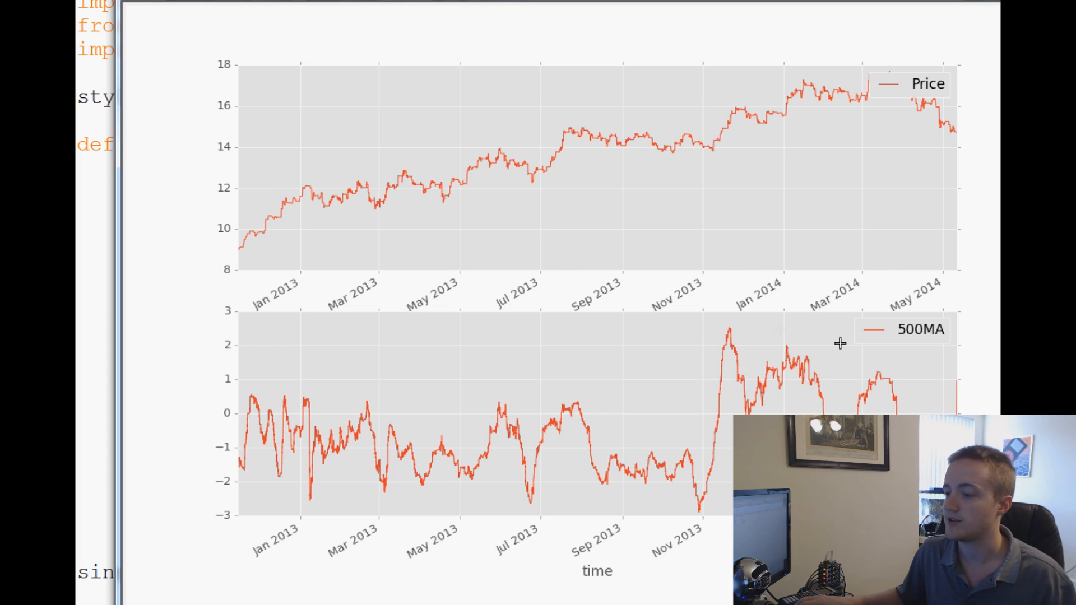